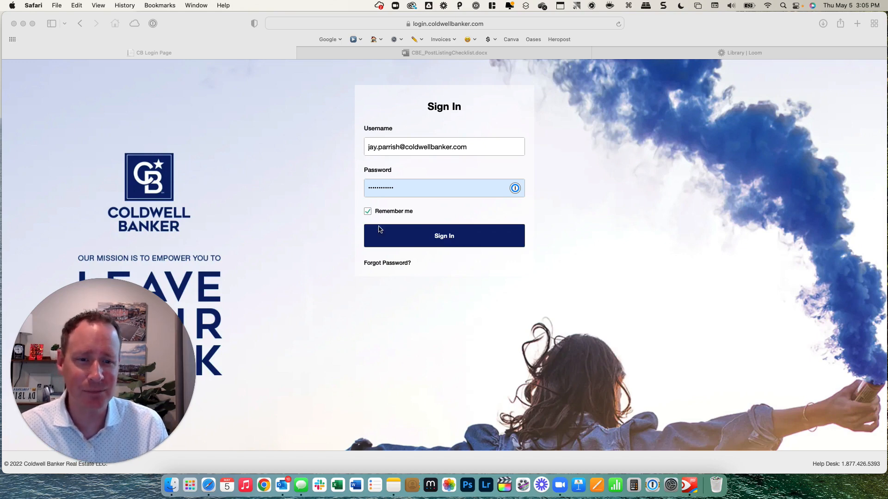
{"action": "mouse_move", "coordinate": [379, 286]}
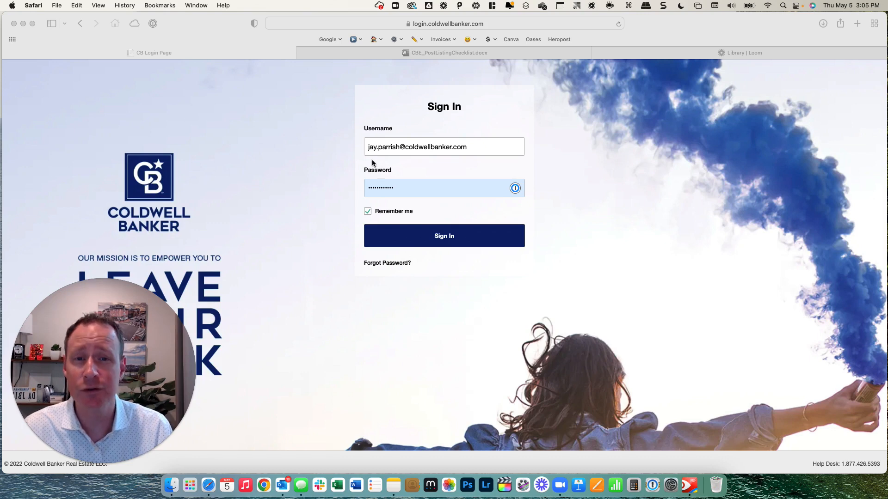
{"action": "mouse_move", "coordinate": [450, 160]}
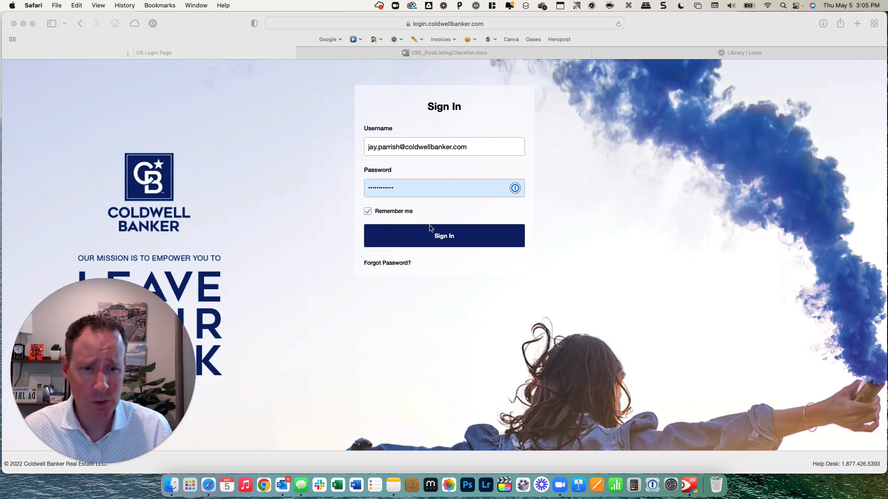
Step: Sign in to the Coldwell Banker Desk portal with the saved username and password
{"action": "left_click", "coordinate": [444, 236]}
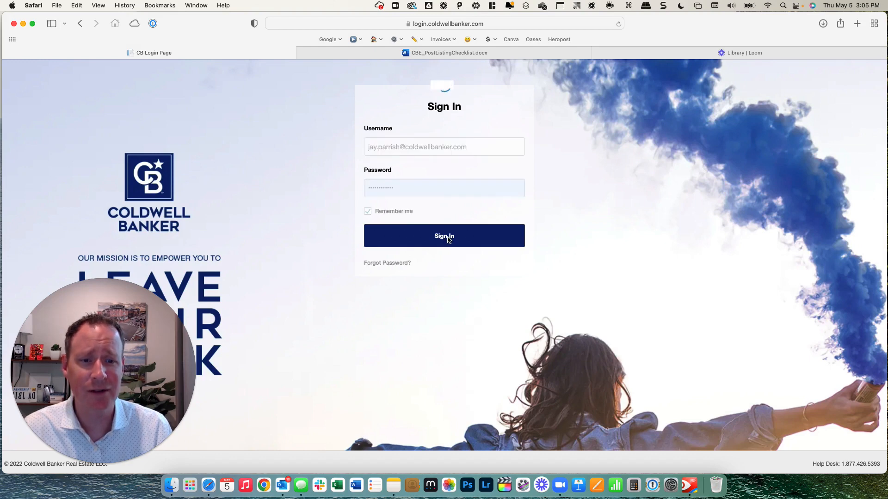
Step: Finish signing in to reach the Desk home page with its My Apps tiles
{"action": "left_click", "coordinate": [444, 236]}
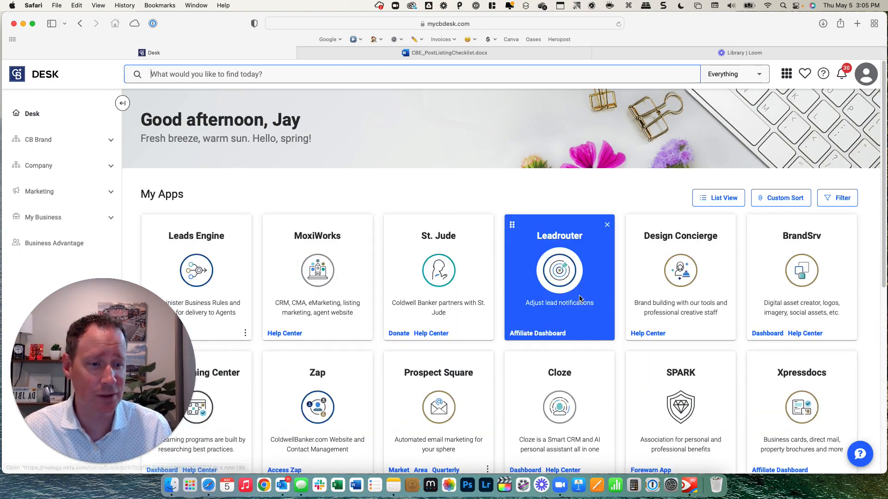
{"action": "mouse_move", "coordinate": [278, 235]}
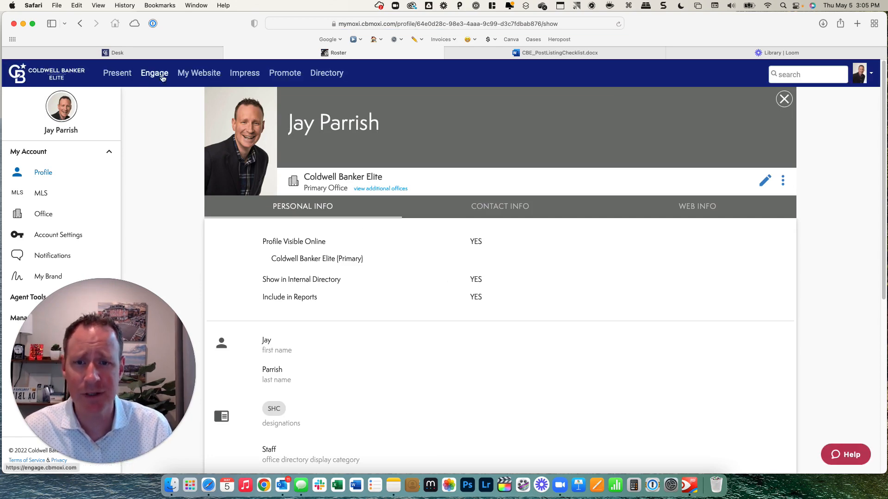
{"action": "mouse_move", "coordinate": [154, 78]}
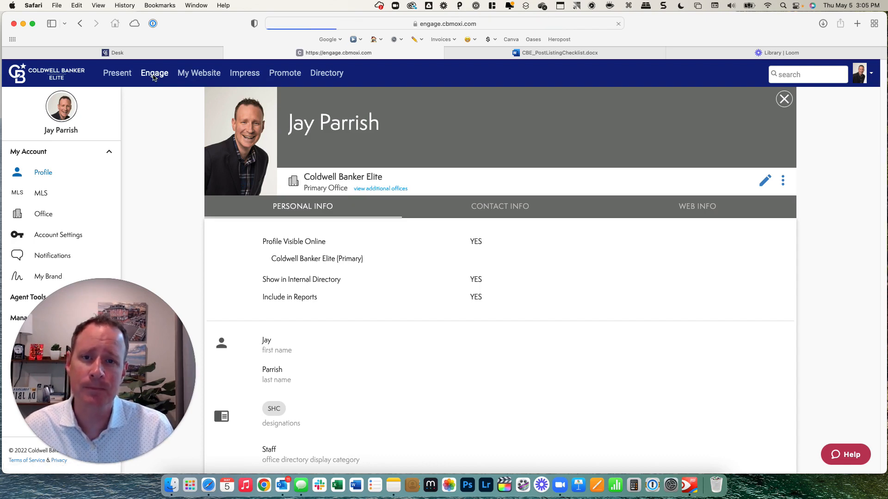
Step: Load the Engage agent dashboard and open the gear settings dropdown
{"action": "left_click", "coordinate": [155, 73]}
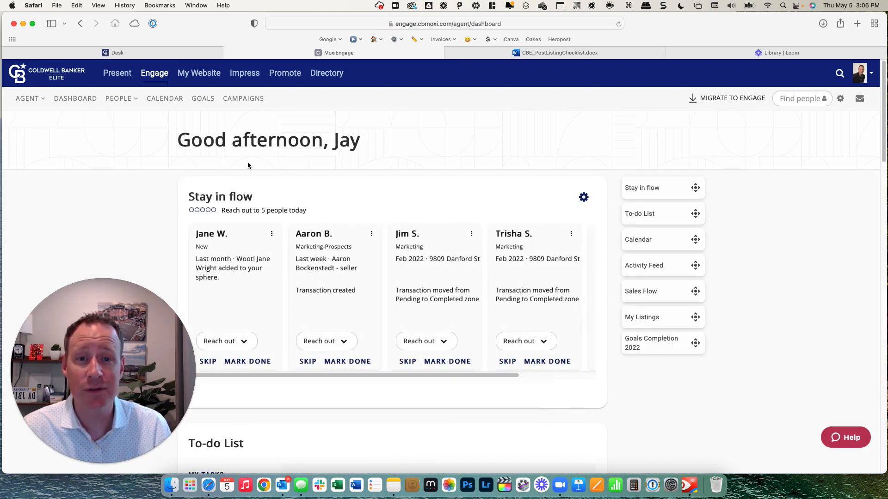
{"action": "mouse_move", "coordinate": [226, 173]}
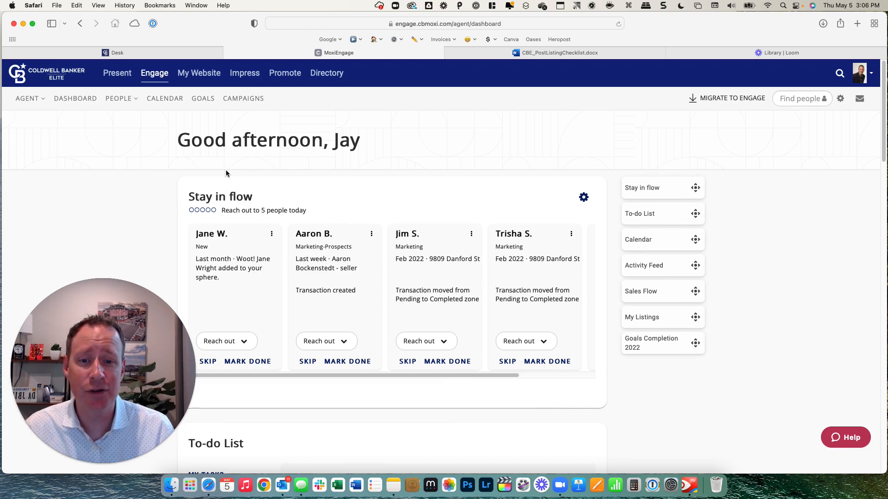
{"action": "mouse_move", "coordinate": [301, 163]}
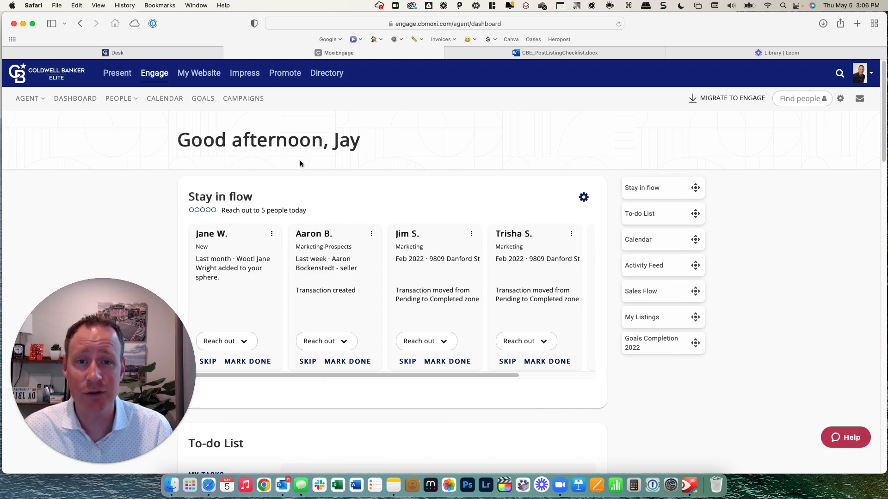
{"action": "mouse_move", "coordinate": [840, 99]}
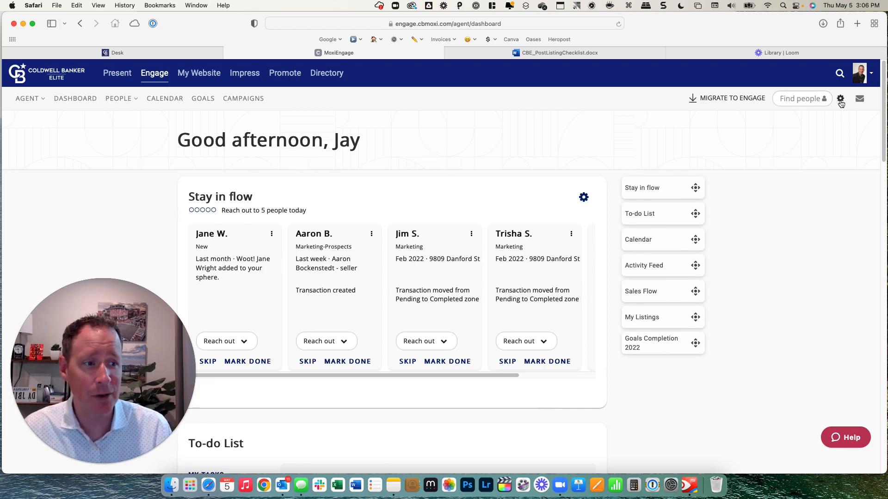
{"action": "left_click", "coordinate": [840, 99]}
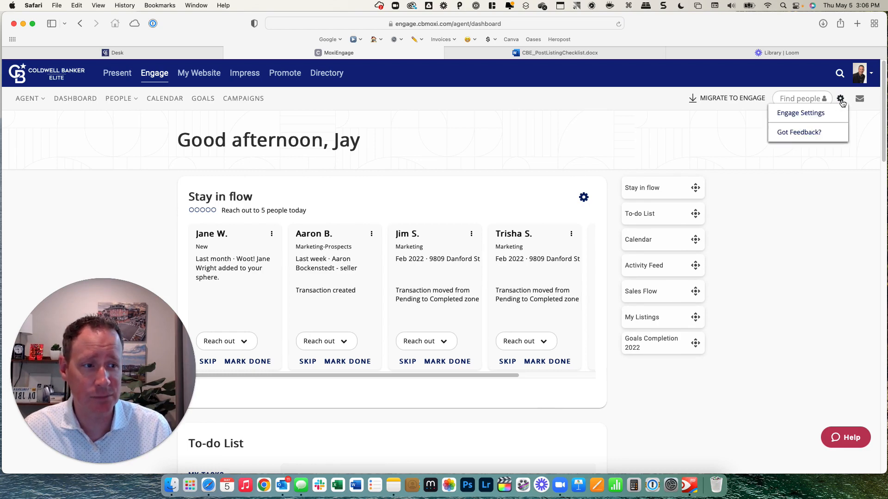
{"action": "mouse_move", "coordinate": [806, 115]}
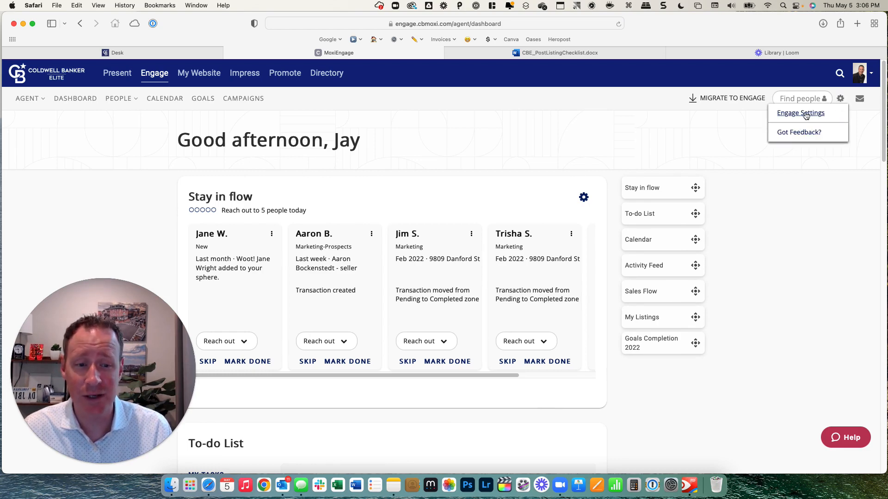
Step: Go to Engage Settings and open Task Manager under People in Preferences
{"action": "left_click", "coordinate": [800, 112]}
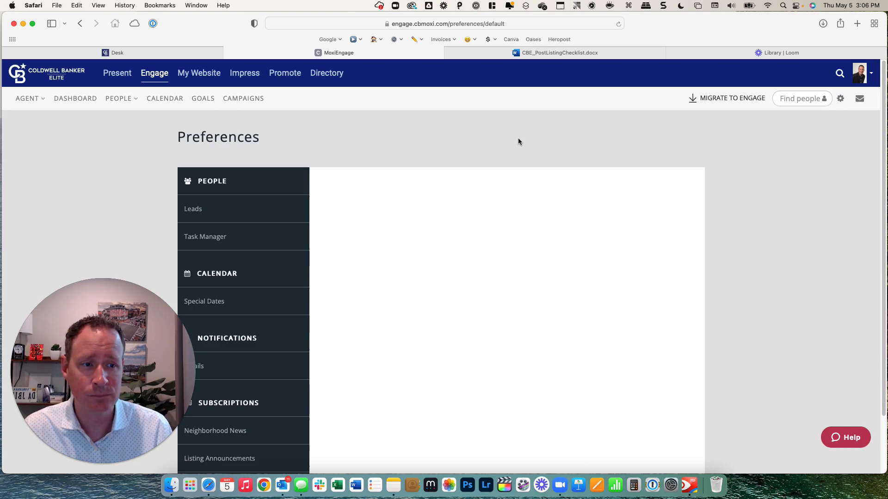
{"action": "mouse_move", "coordinate": [234, 246]}
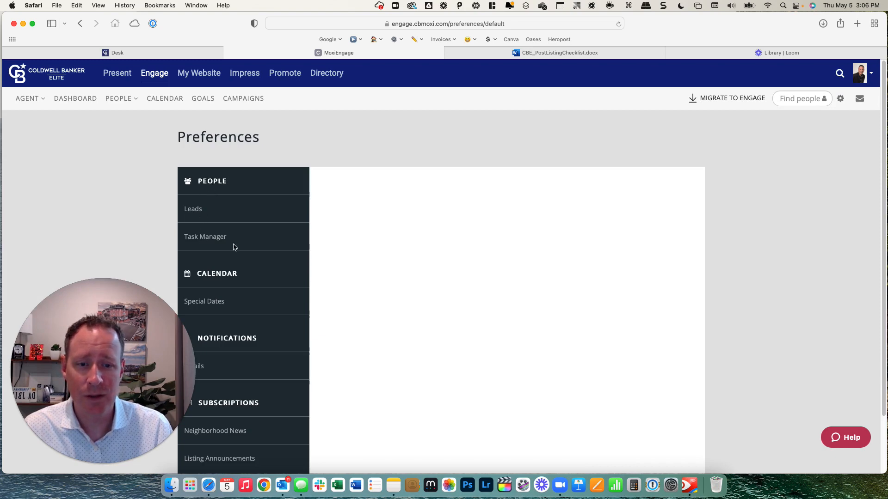
{"action": "left_click", "coordinate": [193, 209]}
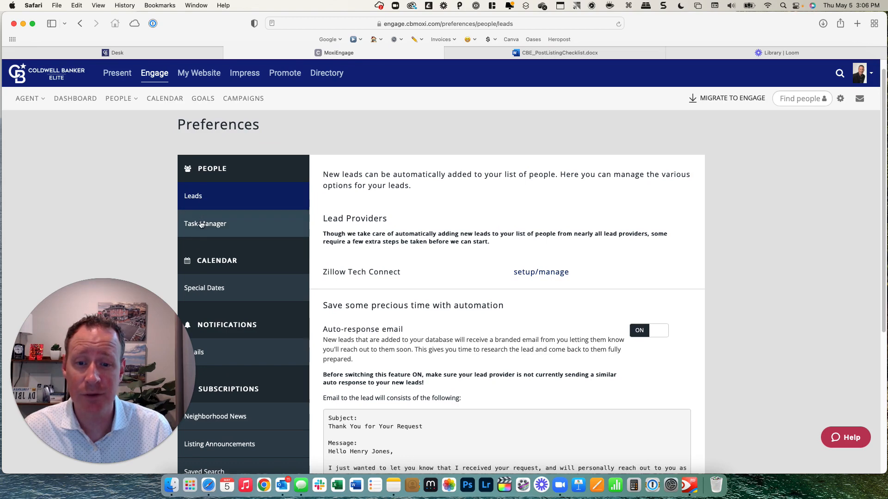
{"action": "mouse_move", "coordinate": [212, 229]}
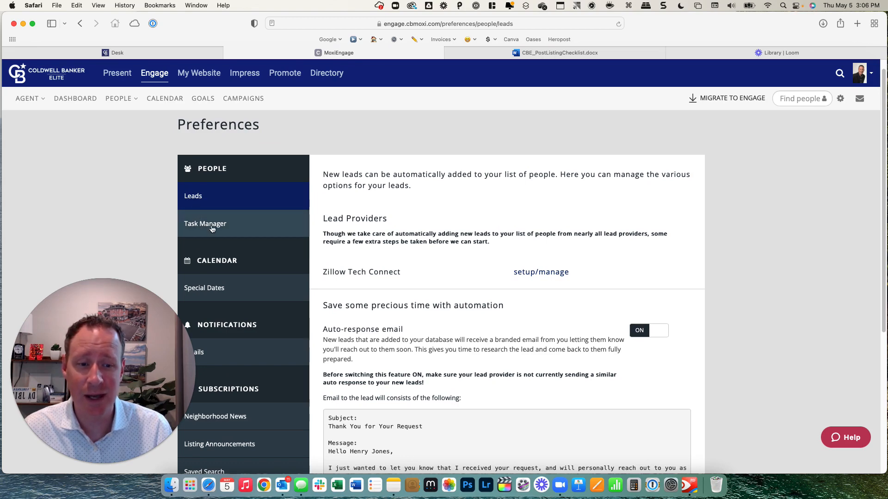
{"action": "left_click", "coordinate": [205, 224]}
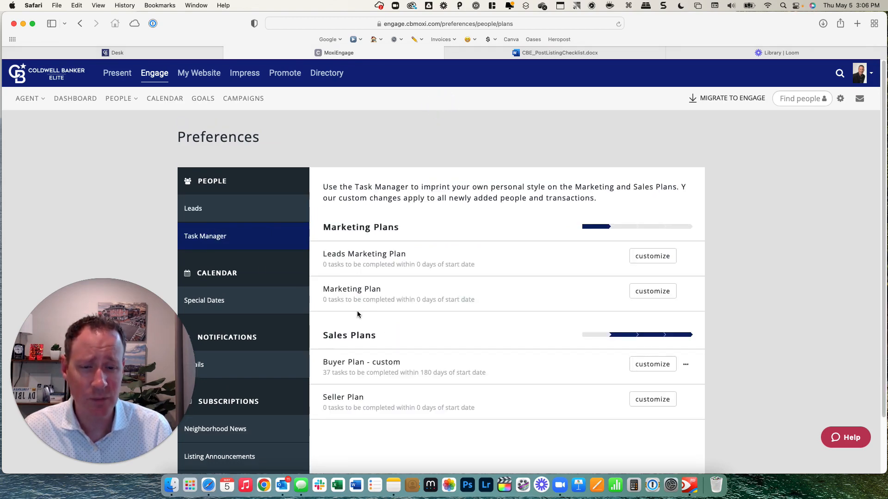
{"action": "mouse_move", "coordinate": [406, 306]}
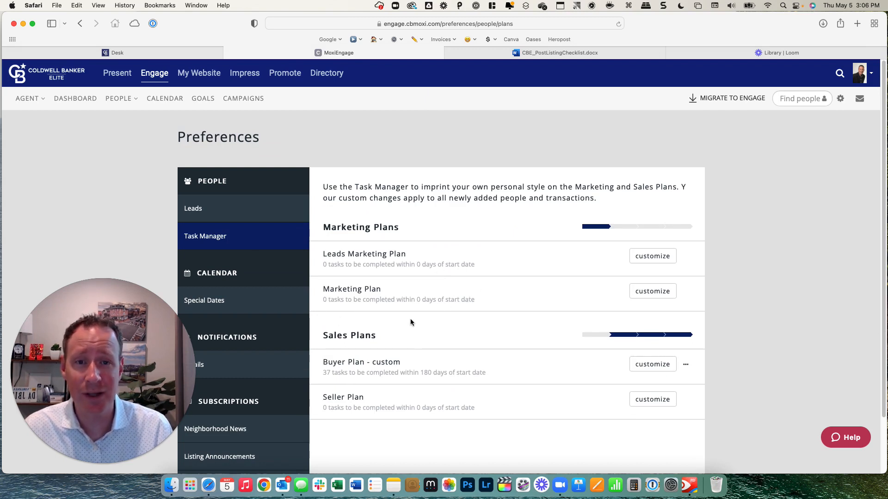
{"action": "mouse_move", "coordinate": [423, 311]}
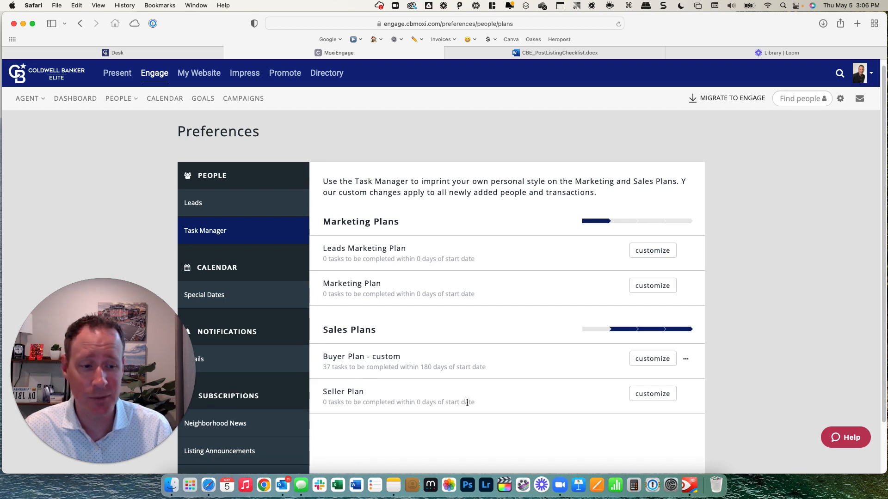
{"action": "mouse_move", "coordinate": [655, 397]}
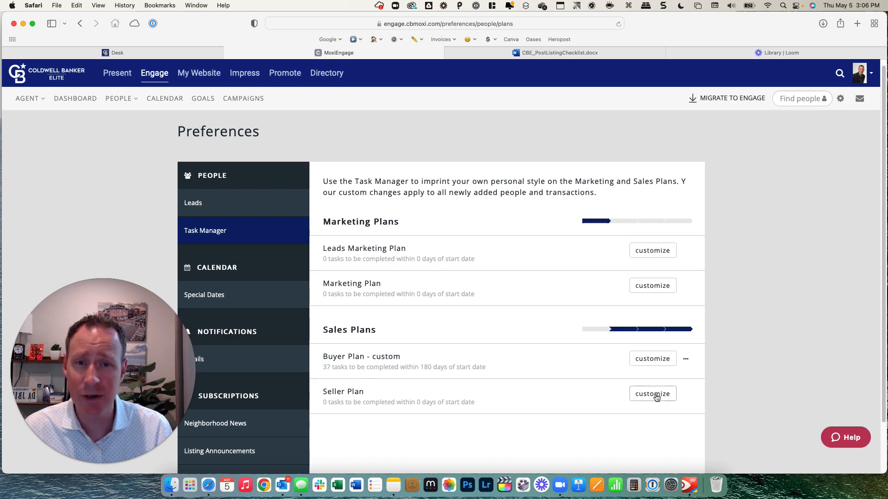
Step: Open the Seller Plan editor, check the empty stages, and settle on Active tasks
{"action": "left_click", "coordinate": [652, 394]}
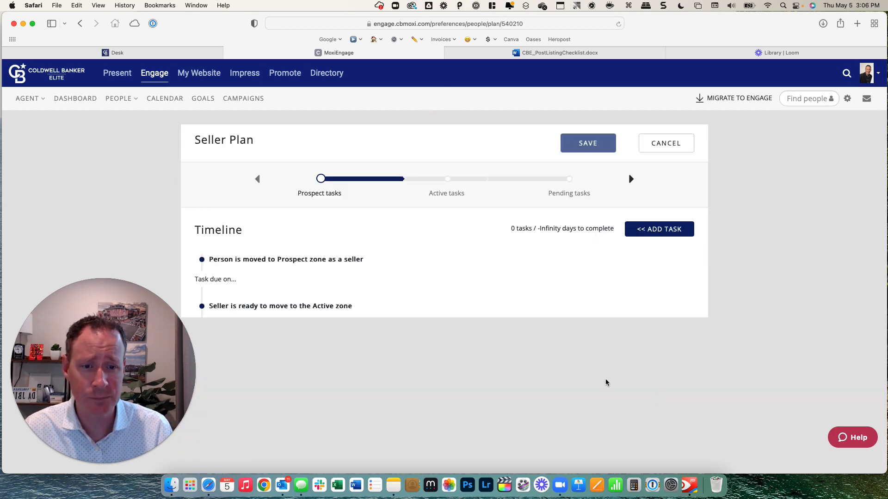
{"action": "mouse_move", "coordinate": [410, 194]}
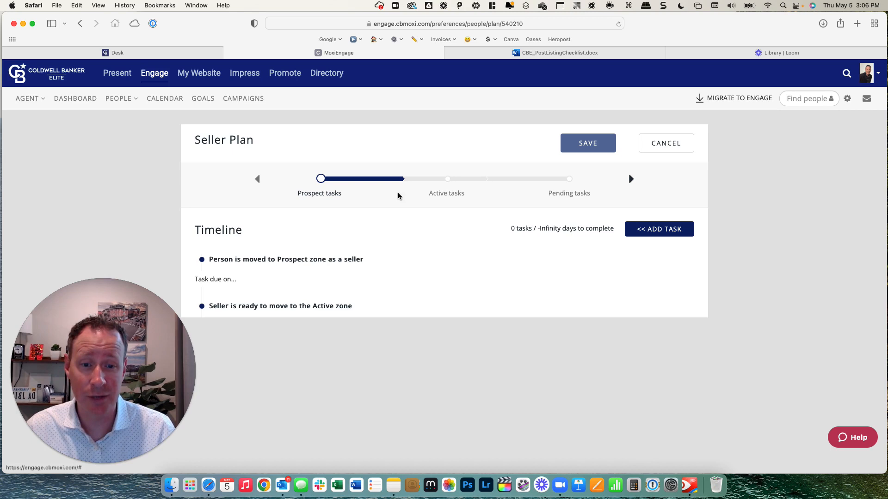
{"action": "mouse_move", "coordinate": [318, 199]}
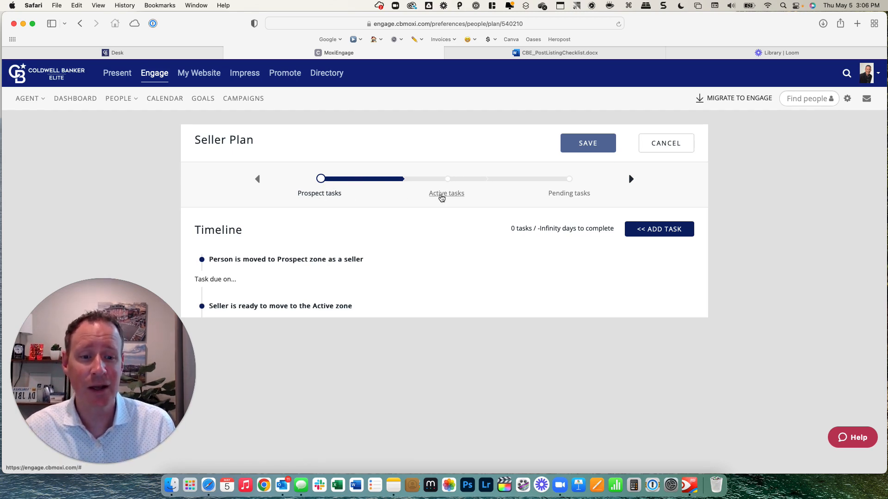
{"action": "left_click", "coordinate": [446, 179]}
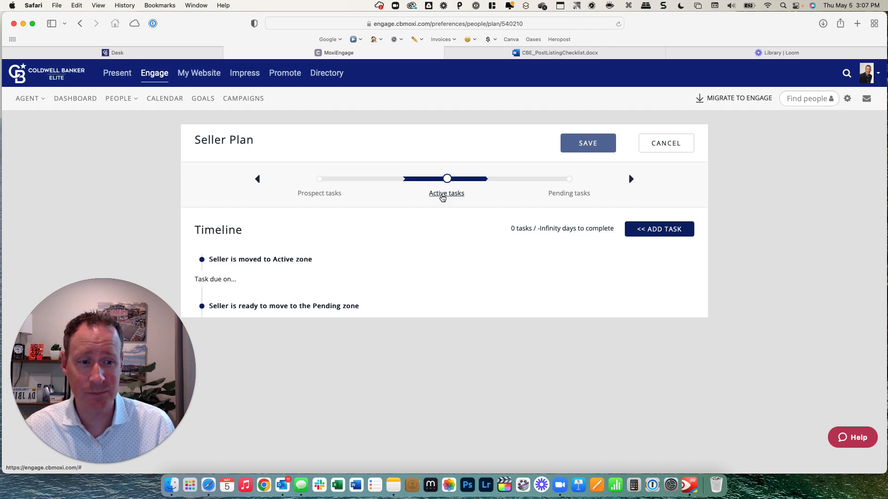
{"action": "left_click", "coordinate": [569, 193]}
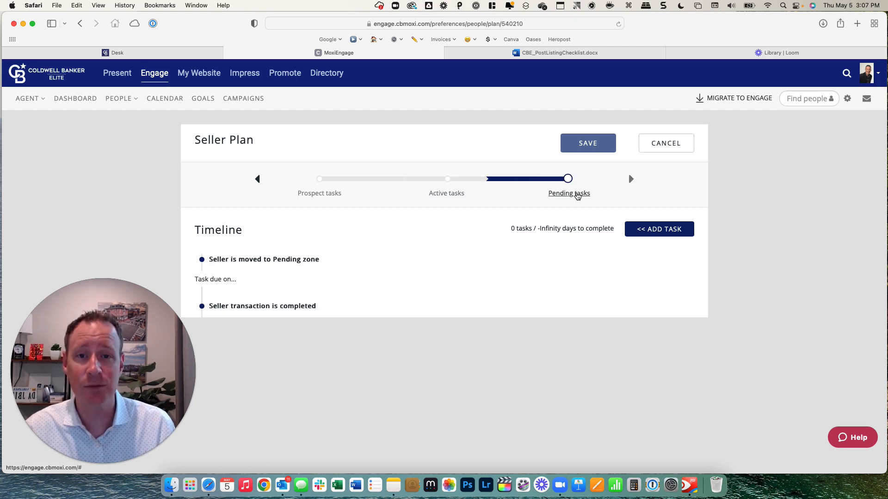
{"action": "mouse_move", "coordinate": [441, 197]}
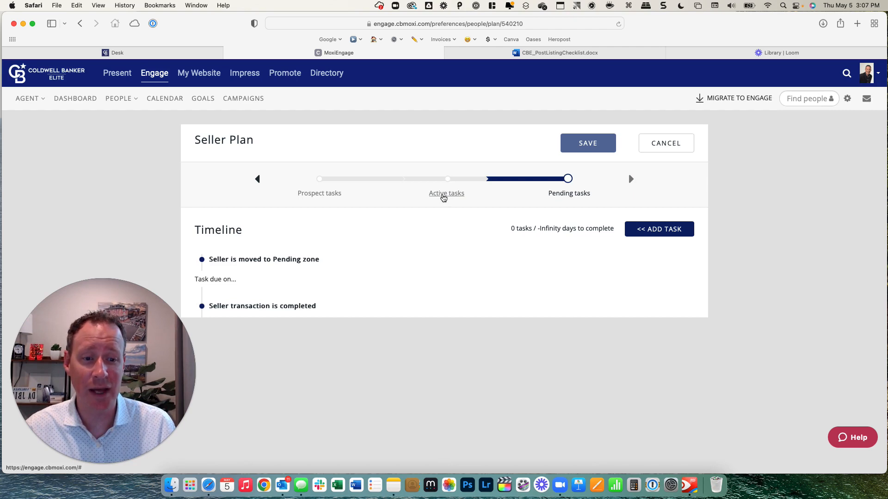
{"action": "left_click", "coordinate": [447, 179]}
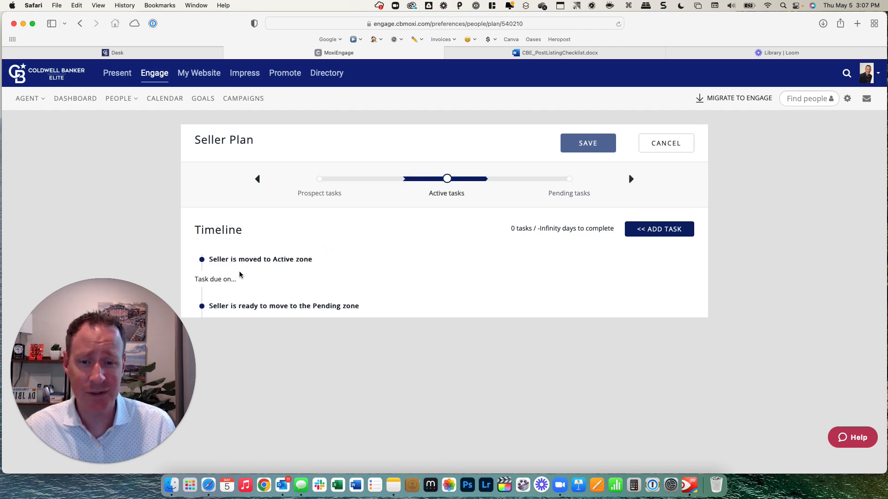
{"action": "mouse_move", "coordinate": [217, 256]}
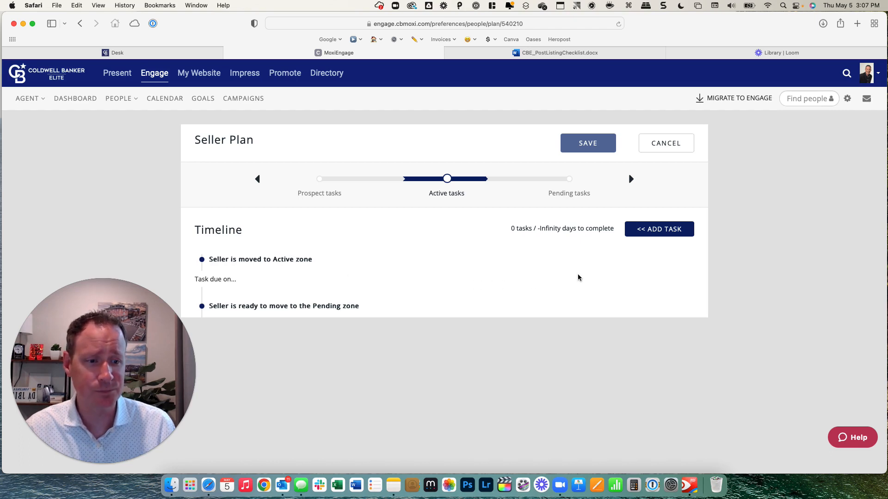
{"action": "mouse_move", "coordinate": [635, 280]}
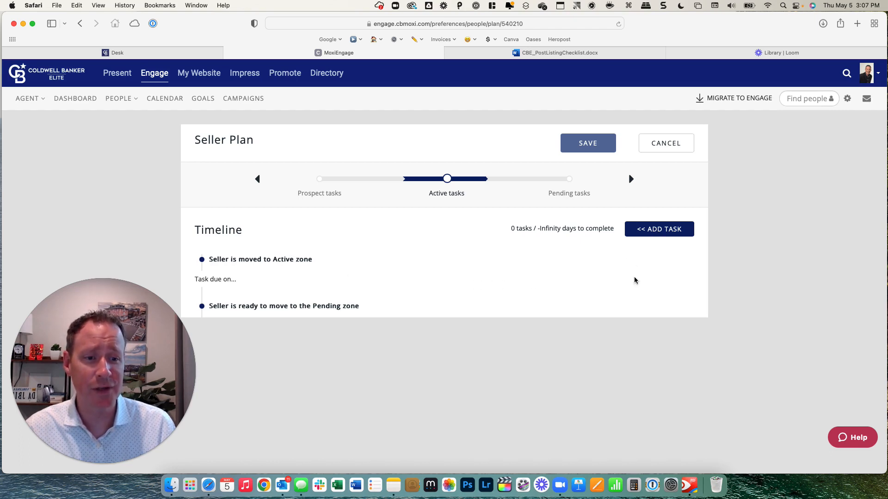
{"action": "mouse_move", "coordinate": [512, 292]}
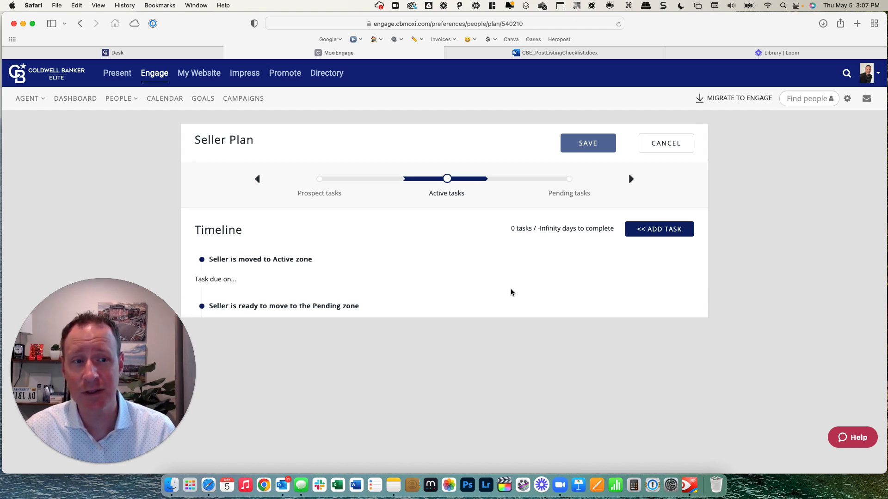
{"action": "mouse_move", "coordinate": [543, 74]}
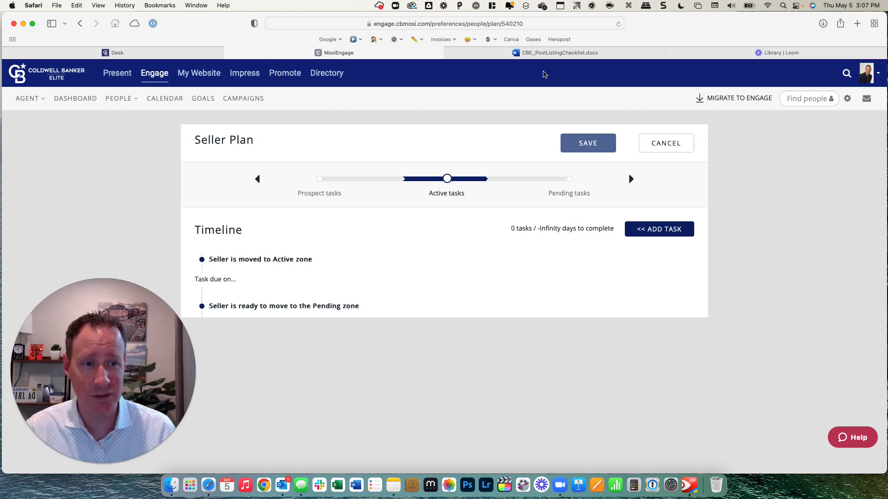
Step: Switch to the CBE_PostListingChecklist.docx document in Word for the web
{"action": "left_click", "coordinate": [566, 53]}
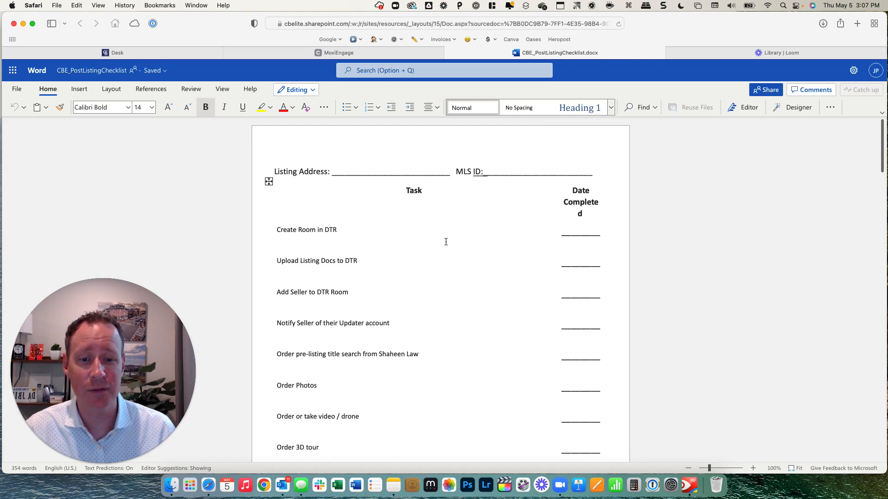
{"action": "mouse_move", "coordinate": [440, 272]}
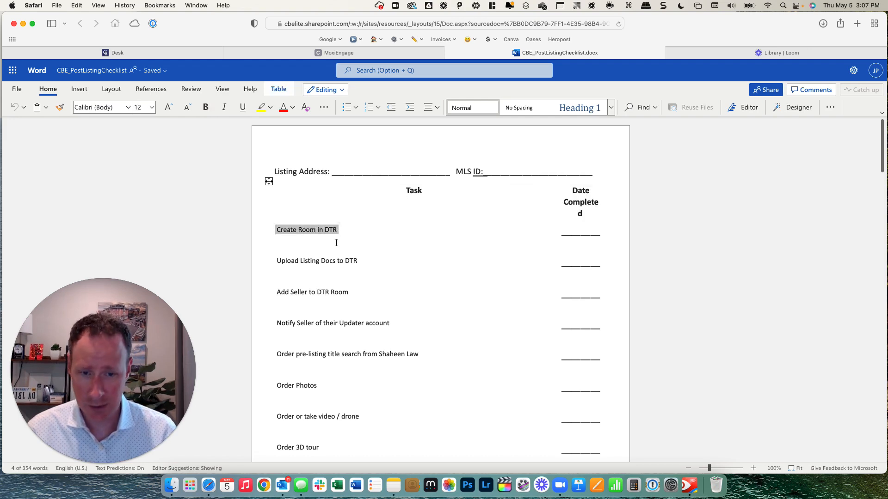
Step: Add custom Active task 'Create Room in DTR' due on day 1
{"action": "left_click", "coordinate": [333, 53]}
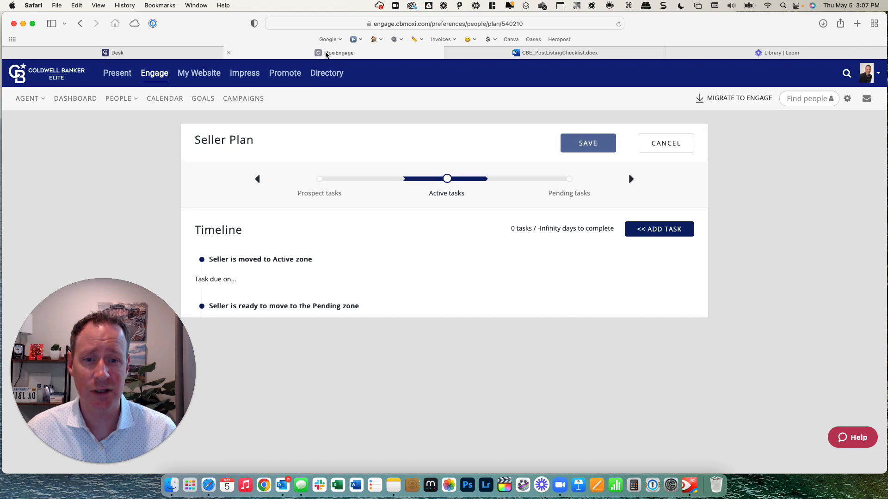
{"action": "left_click", "coordinate": [660, 229]}
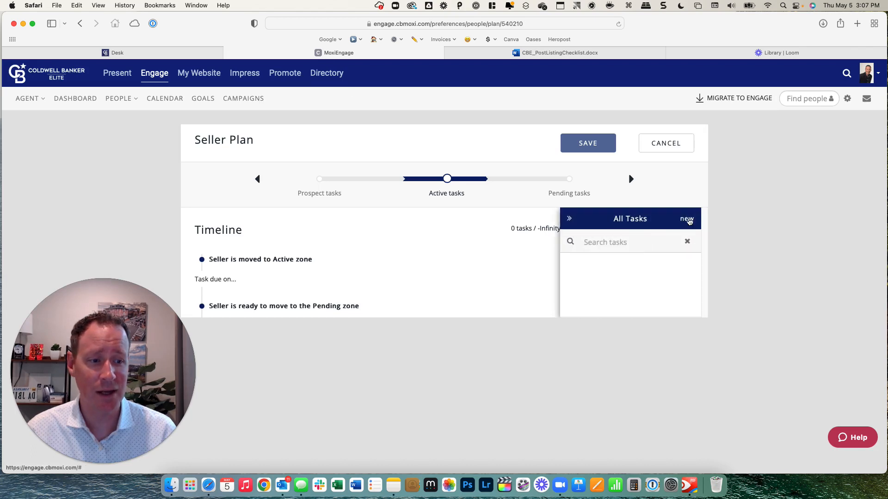
{"action": "left_click", "coordinate": [686, 218]}
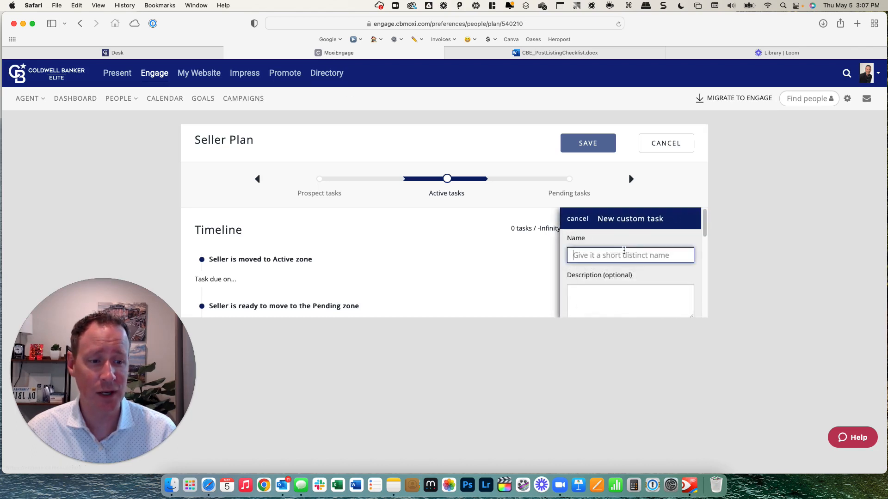
{"action": "type", "text": "Create Room in DTR"}
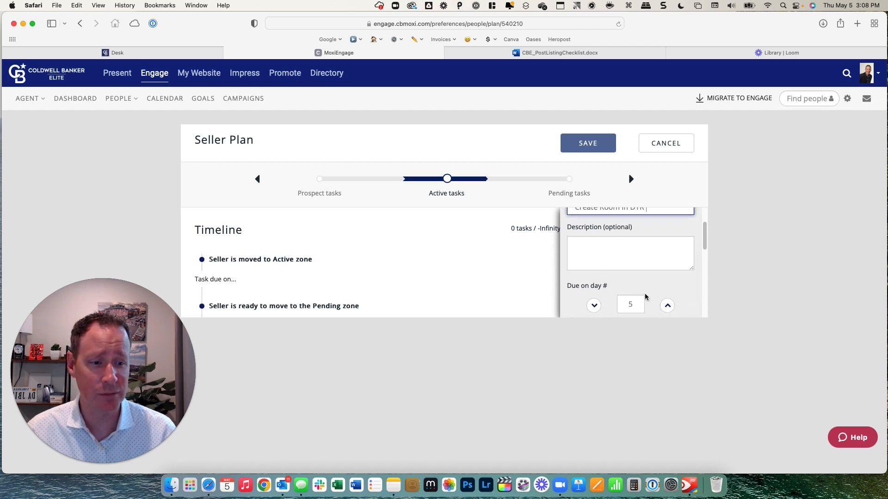
{"action": "left_click", "coordinate": [594, 306]}
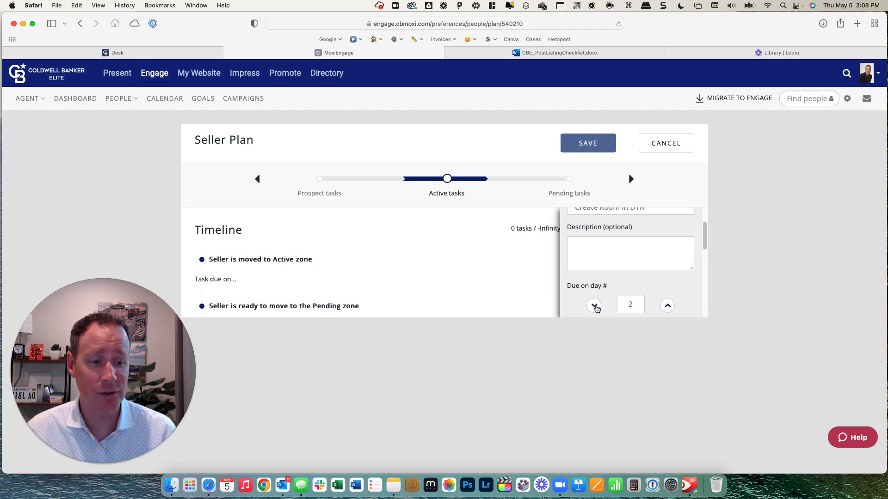
{"action": "left_click", "coordinate": [594, 306]}
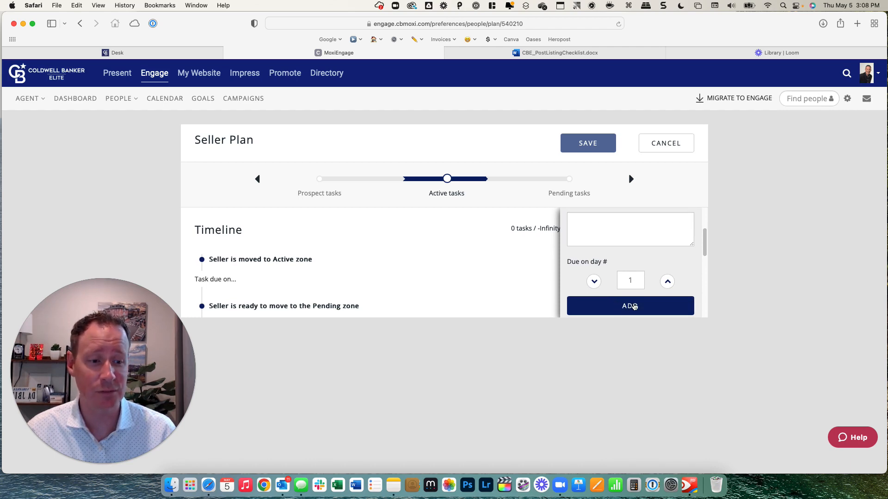
{"action": "left_click", "coordinate": [630, 306]}
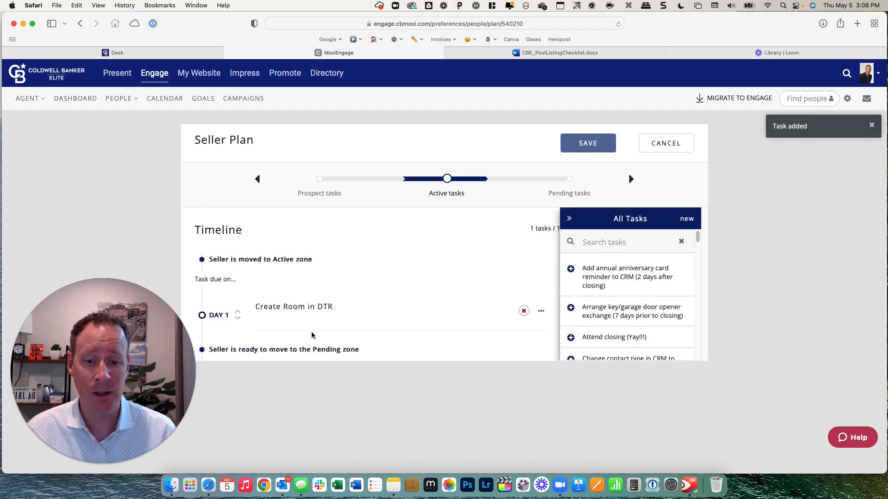
{"action": "mouse_move", "coordinate": [353, 315]}
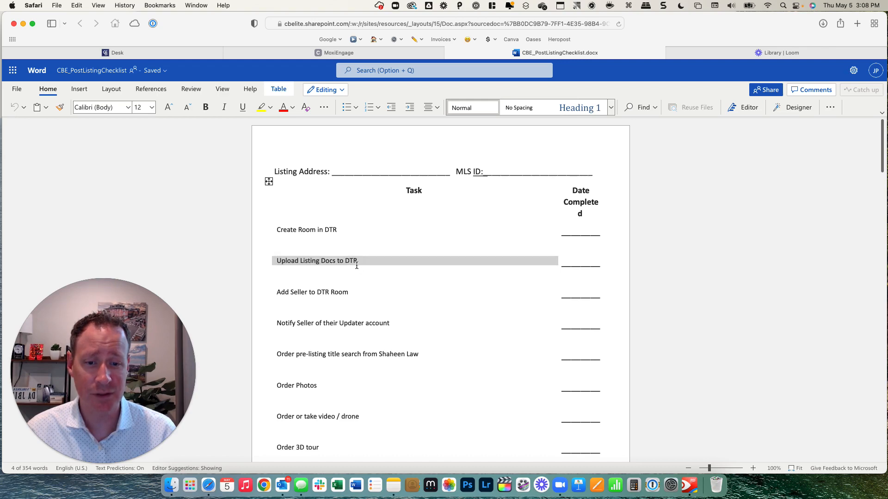
Step: Add custom Active task 'Upload Listing Docs to DTR' due on day 2
{"action": "left_click", "coordinate": [337, 52]}
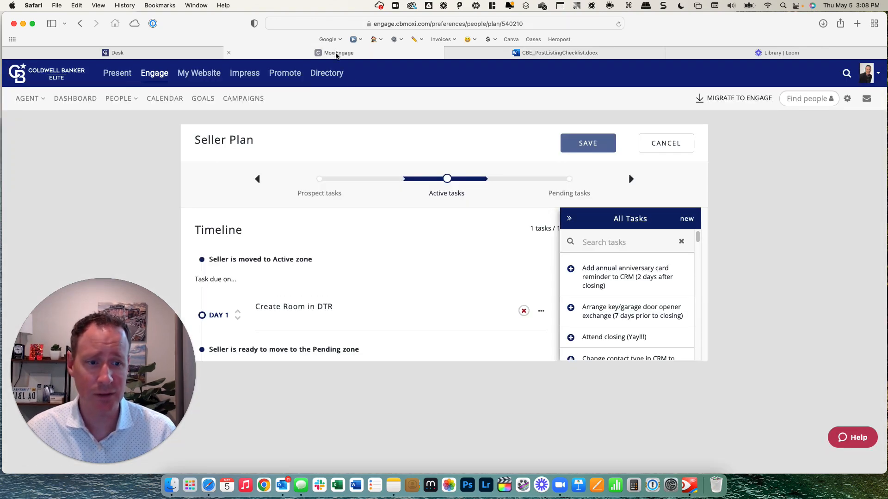
{"action": "left_click", "coordinate": [687, 219]}
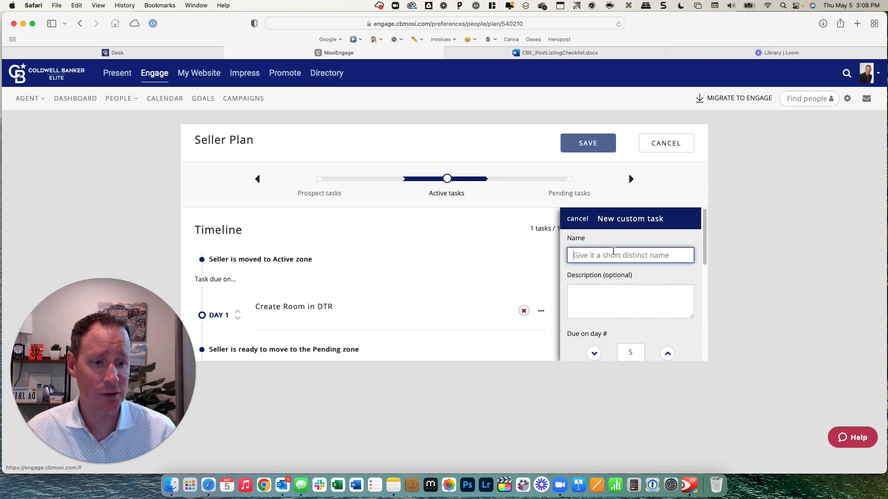
{"action": "type", "text": "Upload Listing Docs to DTR"}
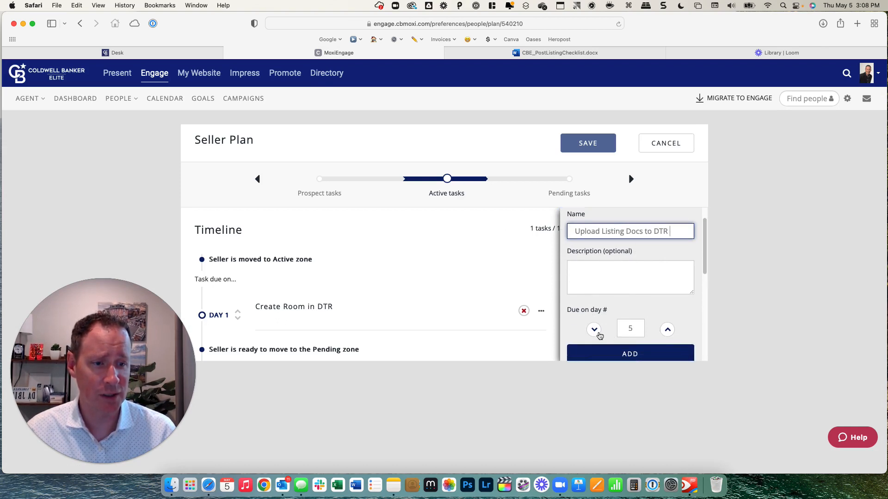
{"action": "left_click", "coordinate": [594, 329]}
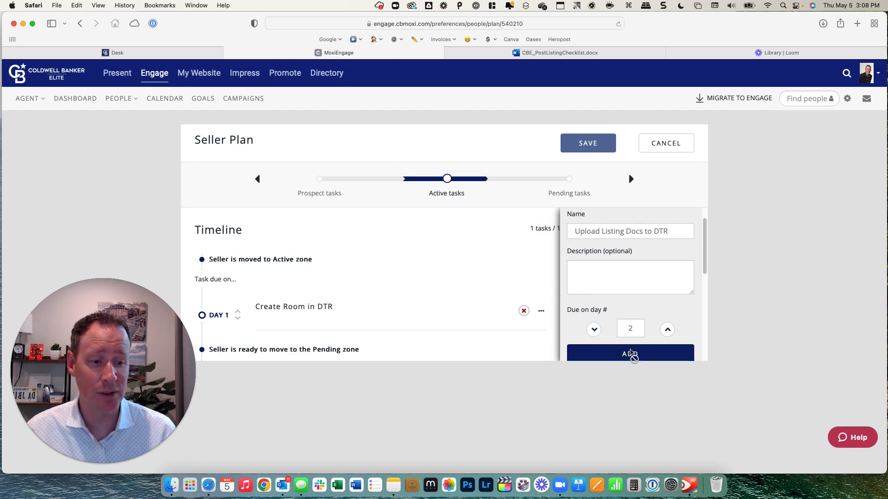
{"action": "left_click", "coordinate": [630, 353]}
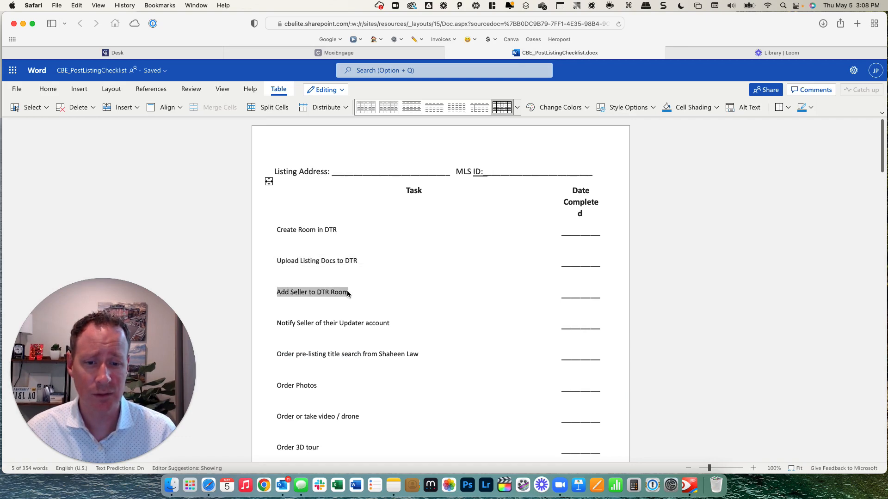
Step: Add custom task 'Add Seller to DTR Room' due on day 1, then return to the checklist
{"action": "left_click", "coordinate": [337, 53]}
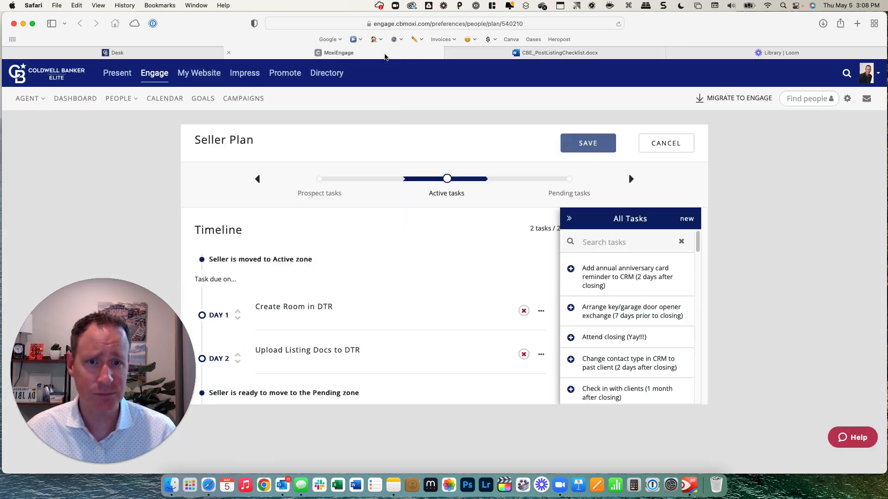
{"action": "mouse_move", "coordinate": [686, 221]}
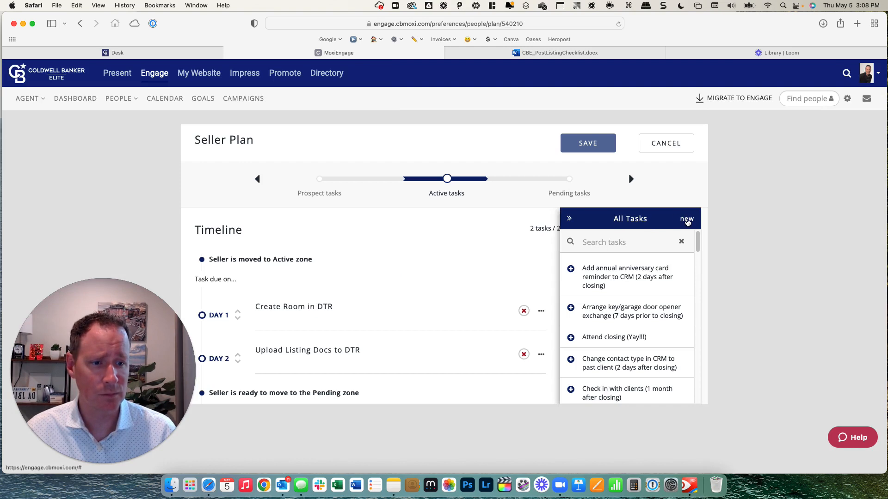
{"action": "left_click", "coordinate": [687, 219]}
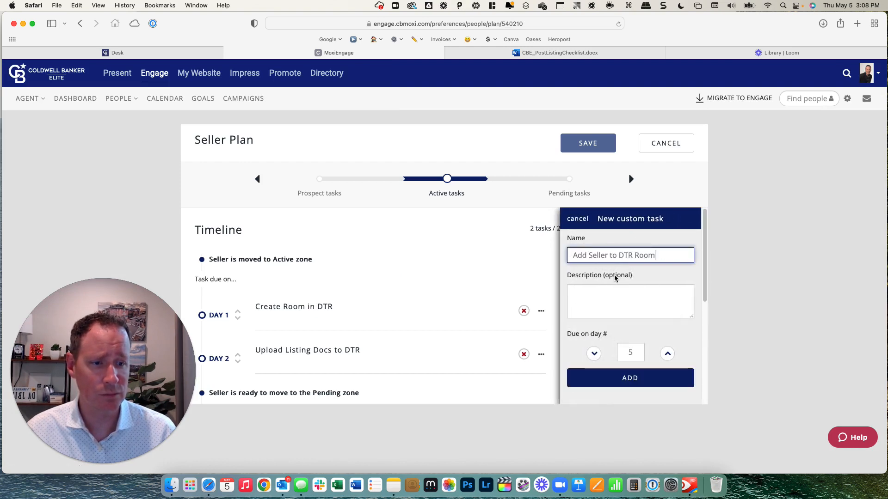
{"action": "left_click", "coordinate": [594, 353]}
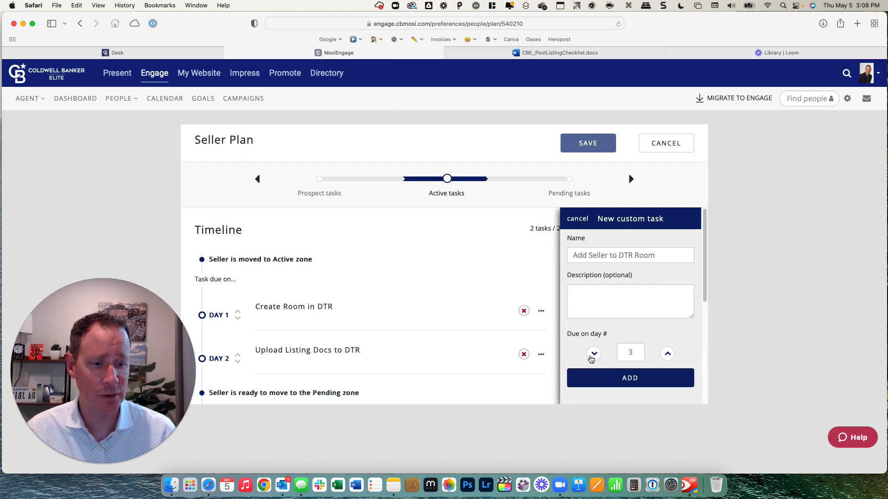
{"action": "left_click", "coordinate": [630, 377]}
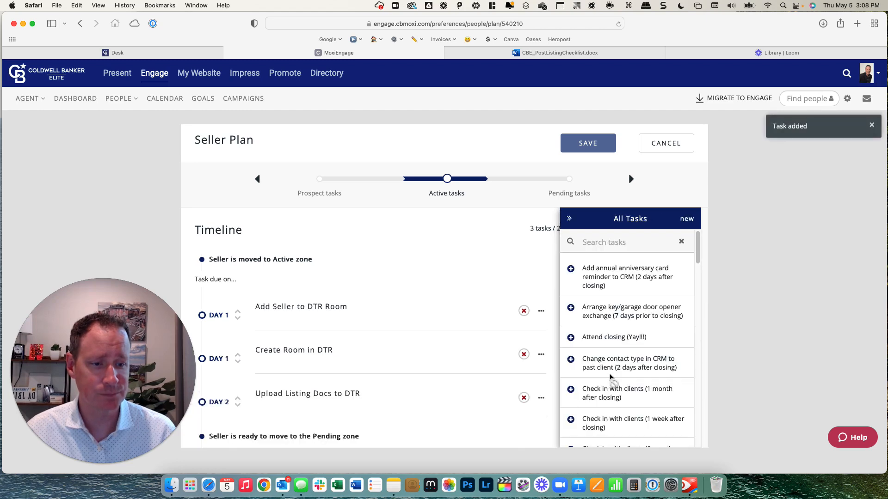
{"action": "left_click", "coordinate": [571, 52]}
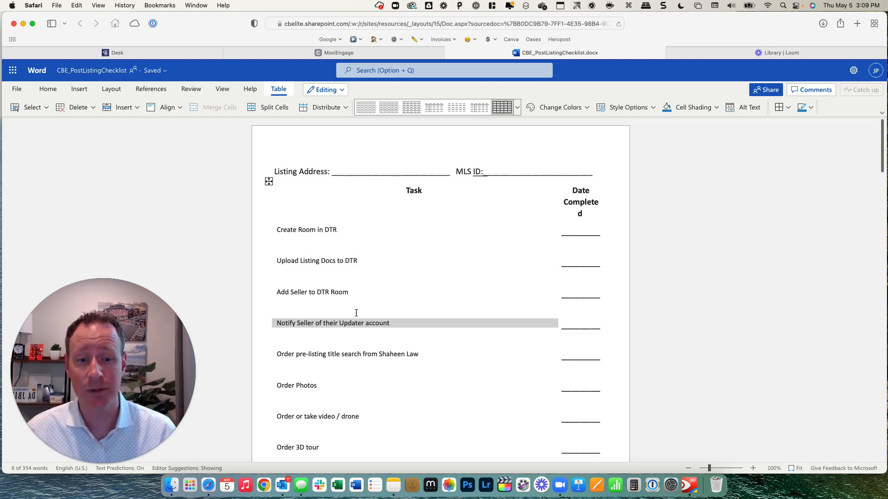
Step: Create custom task 'Notify Seller of their Updater account', lowering its due day to 4
{"action": "left_click", "coordinate": [337, 52]}
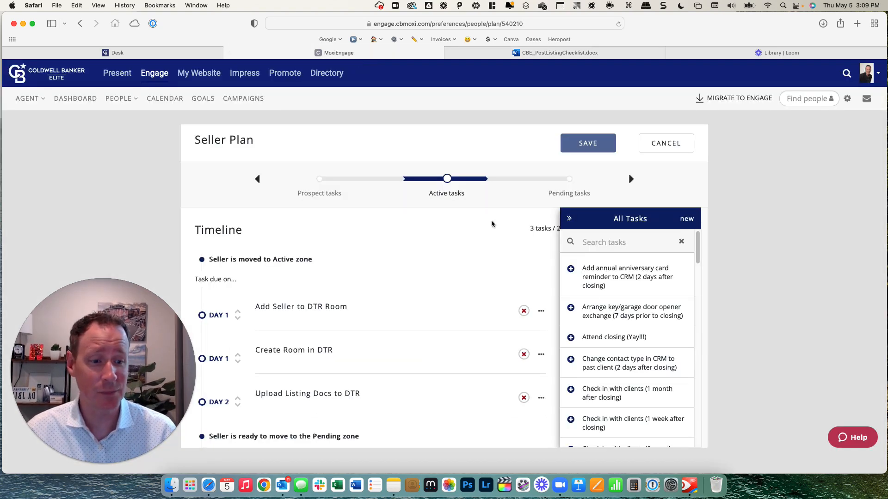
{"action": "left_click", "coordinate": [686, 219]}
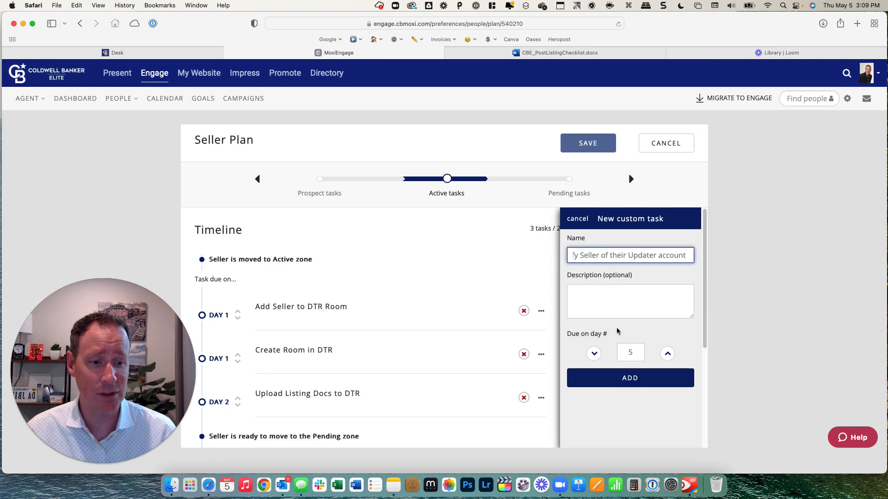
{"action": "left_click", "coordinate": [593, 353]}
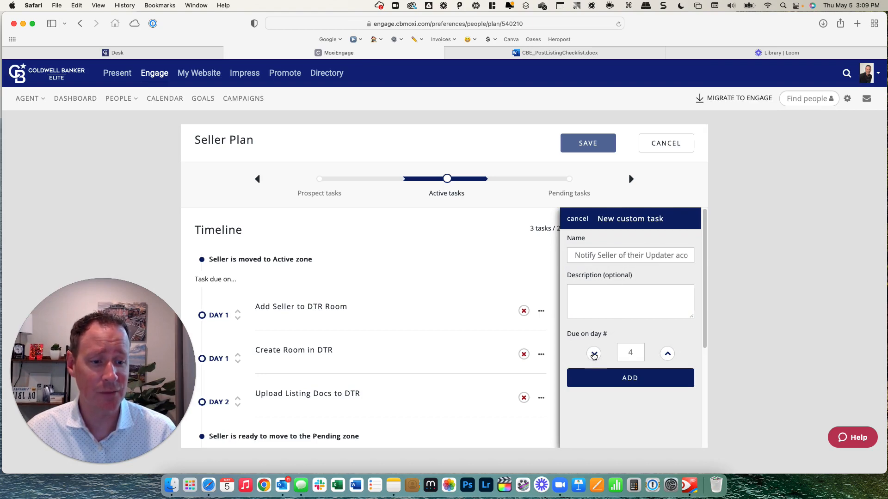
{"action": "left_click", "coordinate": [630, 377]}
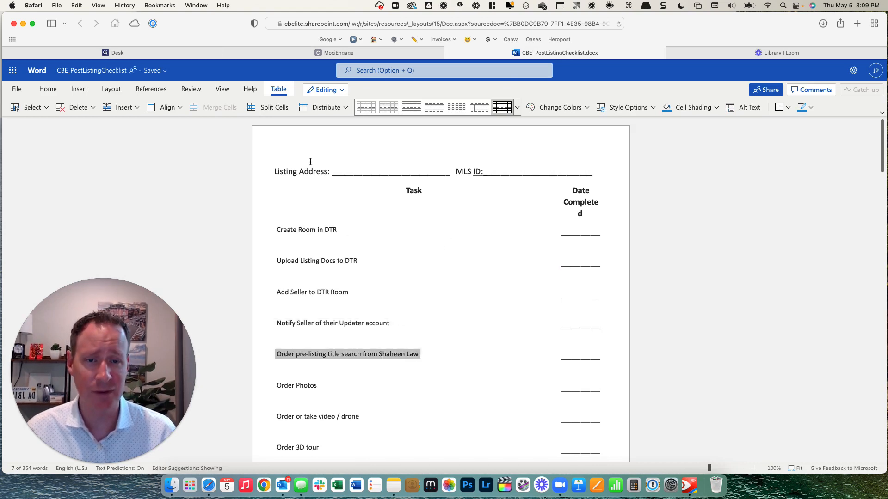
Step: Add the 'Order pre-listing title search from Shaheen Law' task to the Seller Plan on day 3
{"action": "left_click", "coordinate": [337, 53]}
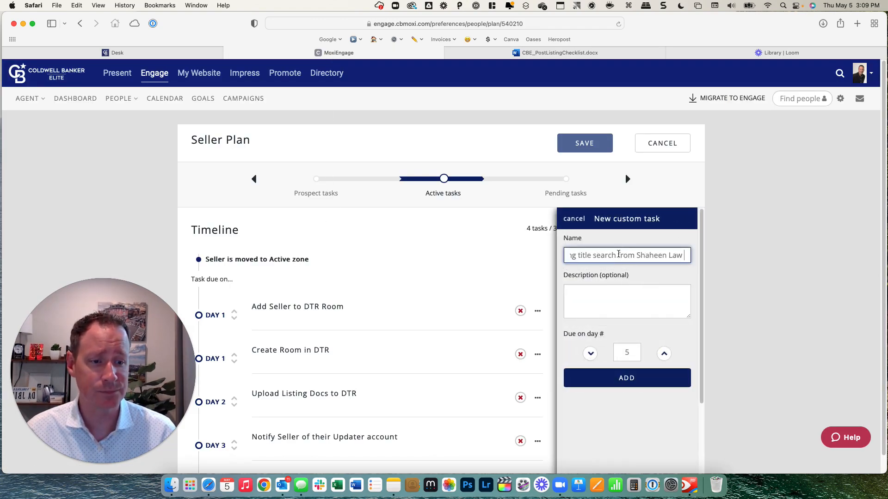
{"action": "left_click", "coordinate": [590, 354]}
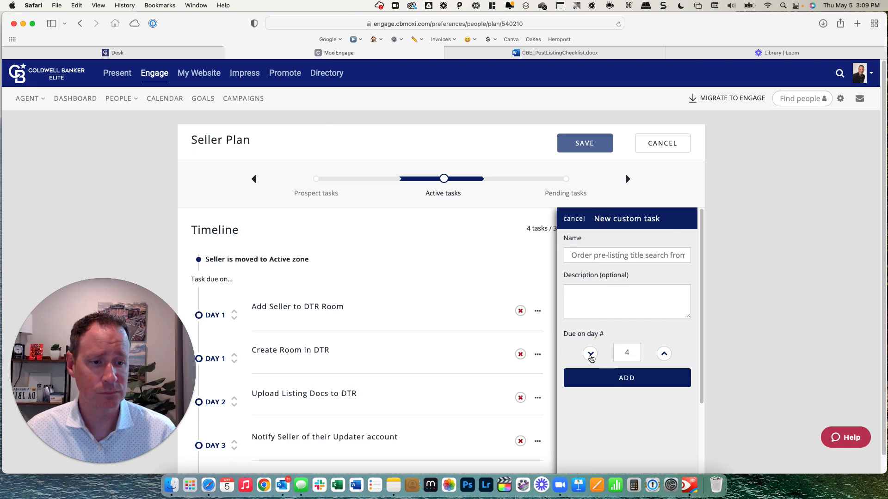
{"action": "left_click", "coordinate": [590, 354]}
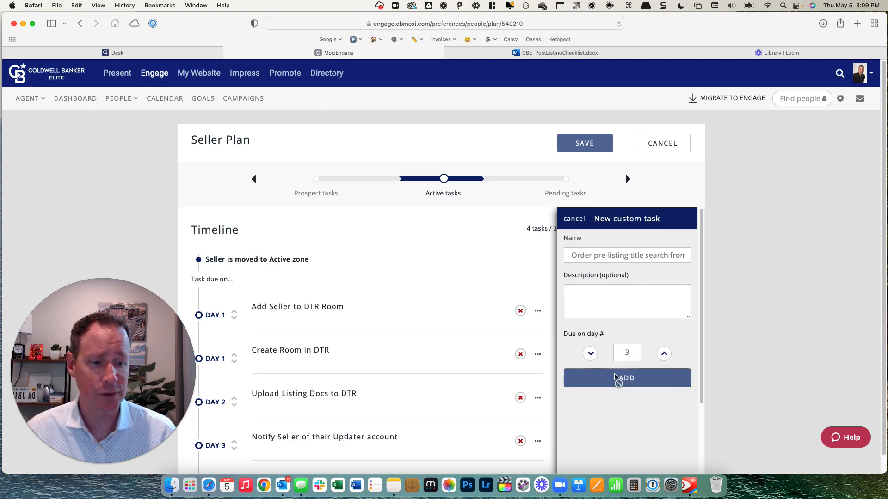
{"action": "left_click", "coordinate": [627, 378]}
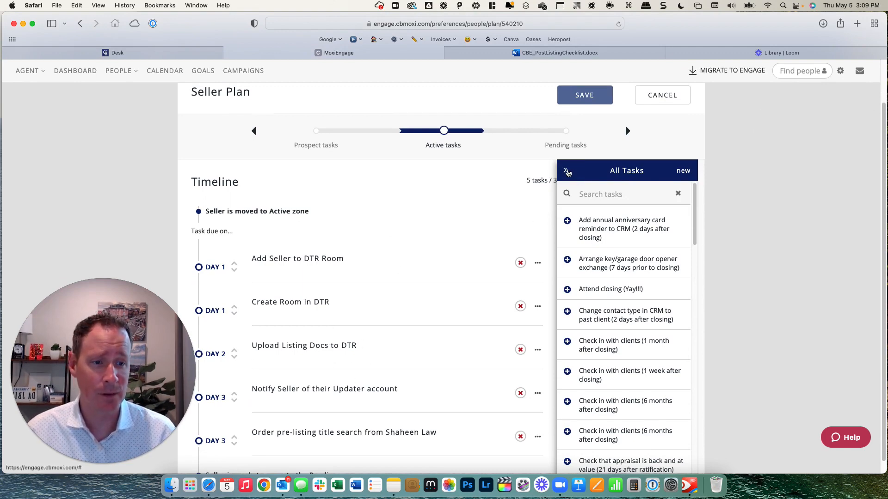
Step: Close the All Tasks panel, save the Seller Plan, and dismiss the notice
{"action": "left_click", "coordinate": [567, 171]}
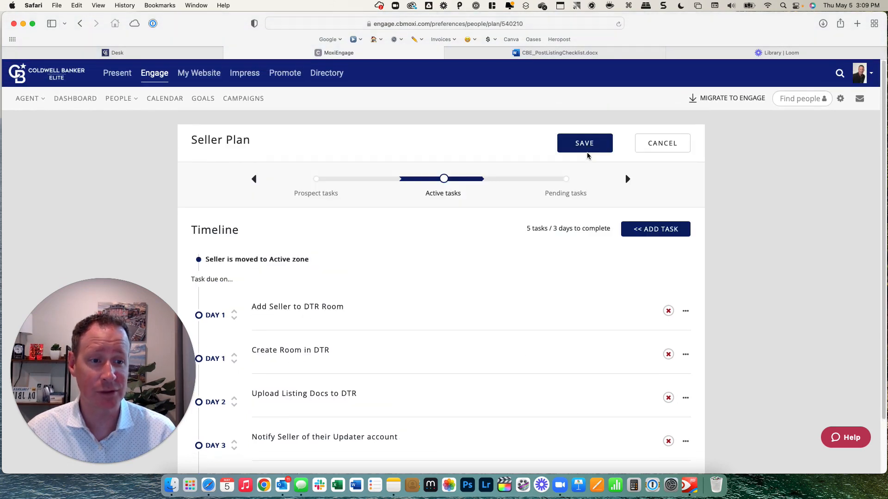
{"action": "left_click", "coordinate": [585, 143]}
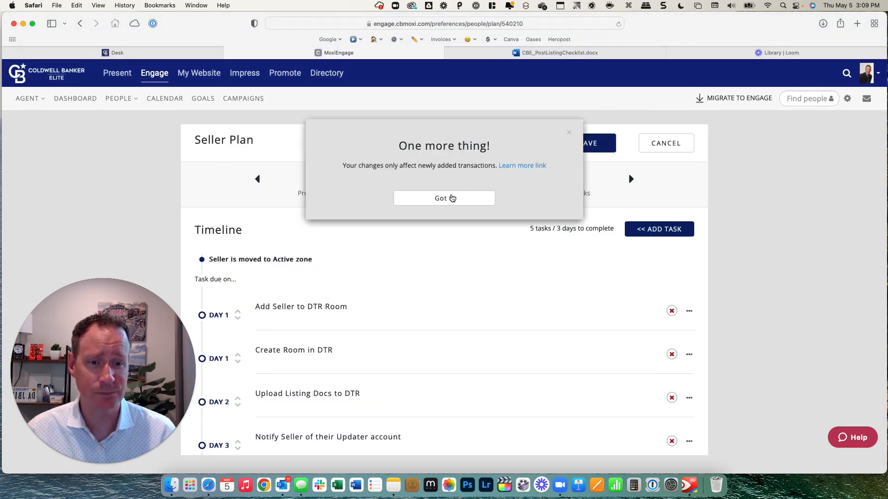
{"action": "left_click", "coordinate": [444, 198]}
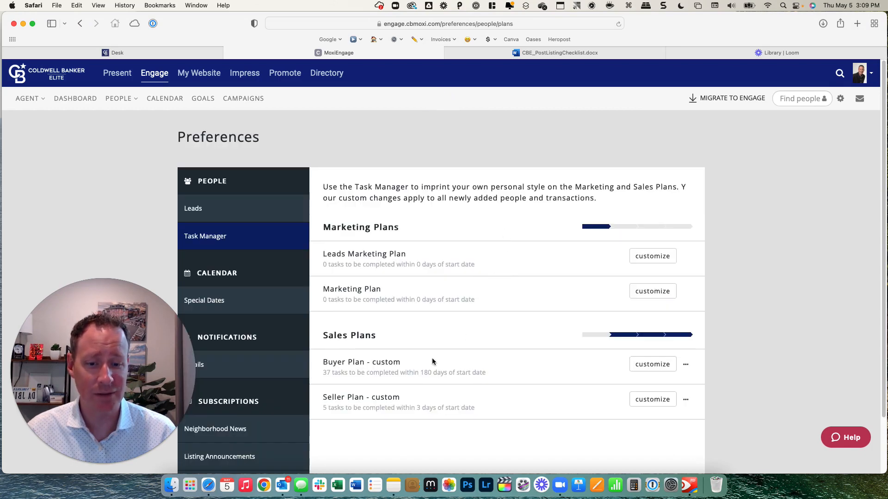
{"action": "mouse_move", "coordinate": [389, 412]}
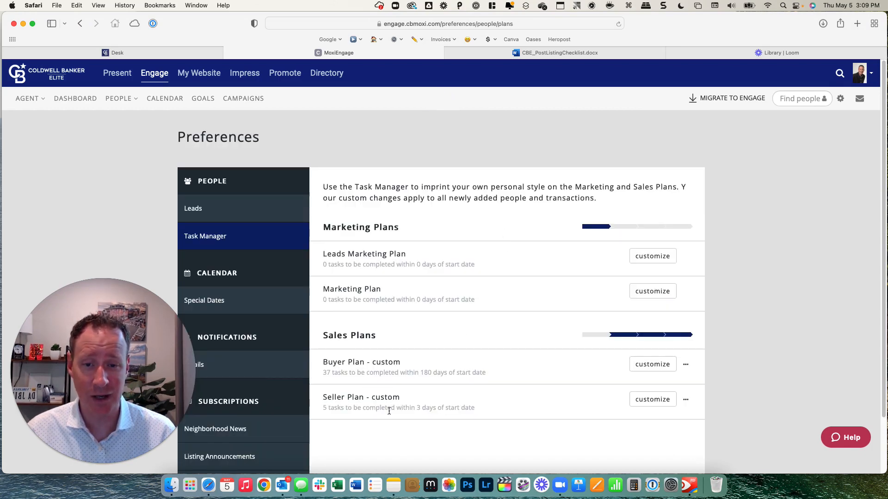
Step: Search Find people for 'moxi'
{"action": "left_click", "coordinate": [118, 99]}
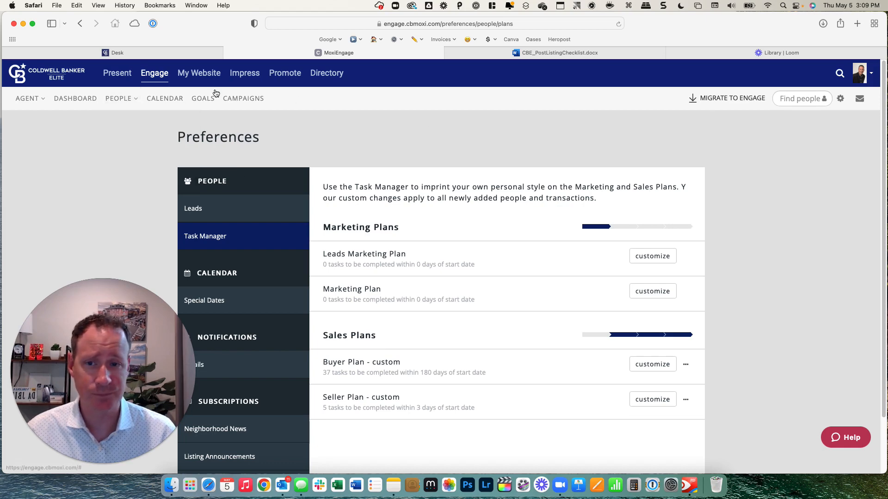
{"action": "left_click", "coordinate": [801, 98]}
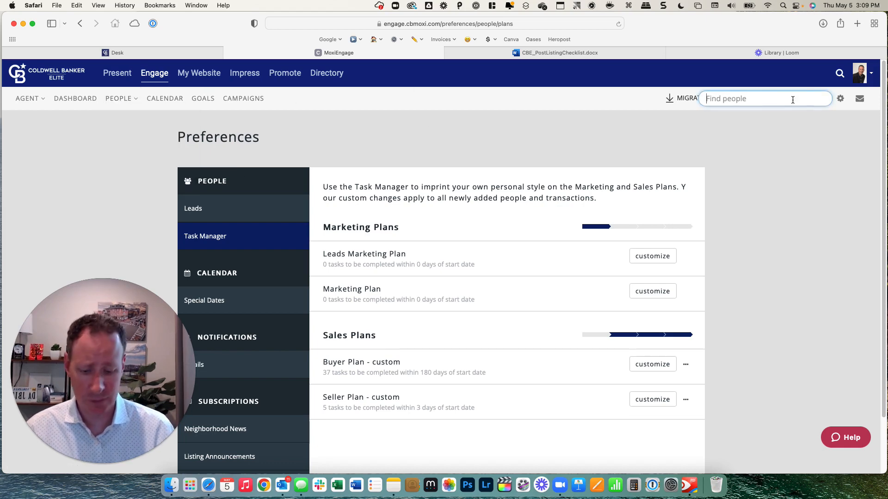
{"action": "type", "text": "moxi"}
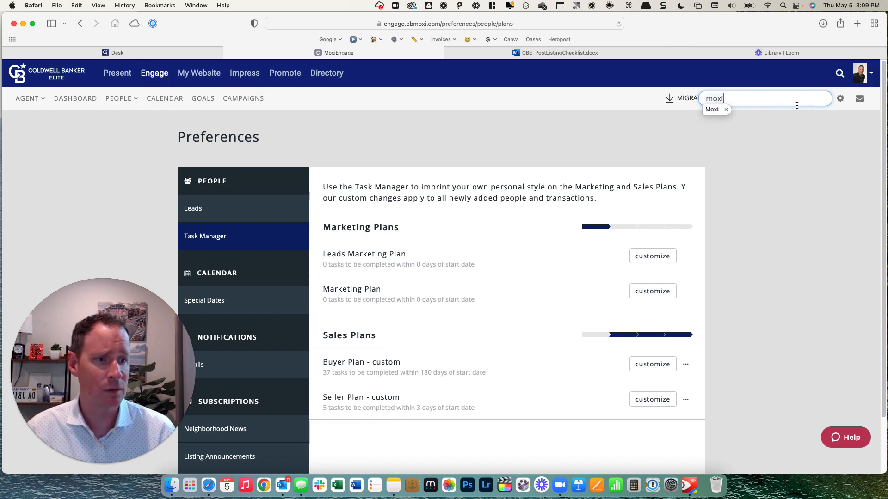
Step: Open Myke Moxi's contact record from the Moxi search results and scroll through it
{"action": "left_click", "coordinate": [711, 110]}
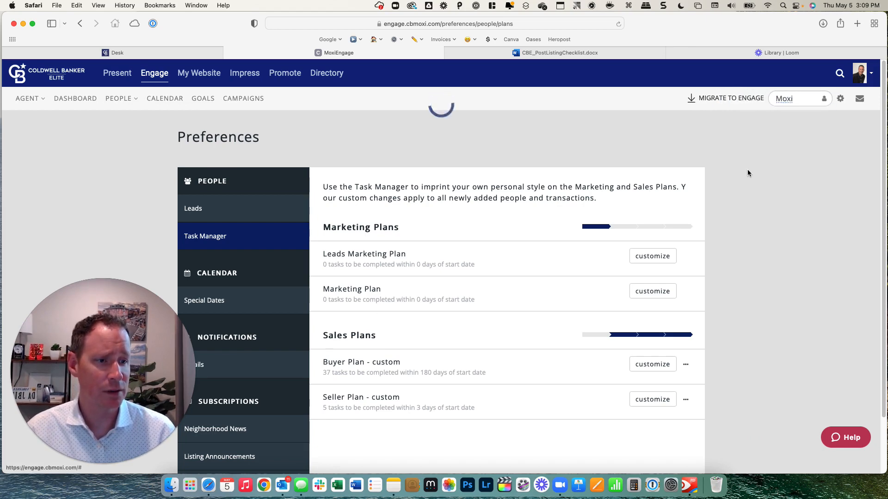
{"action": "left_click", "coordinate": [792, 99]}
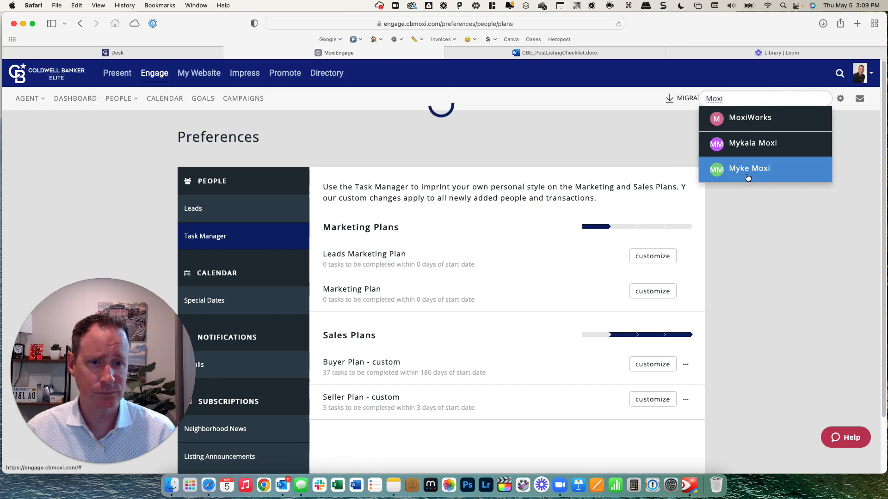
{"action": "left_click", "coordinate": [748, 168]}
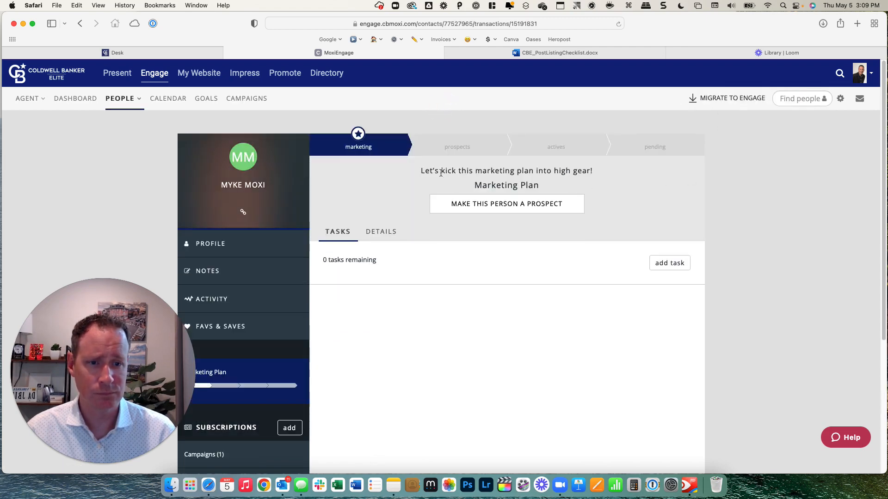
{"action": "scroll", "scroll_direction": "down", "scroll_amount": 3}
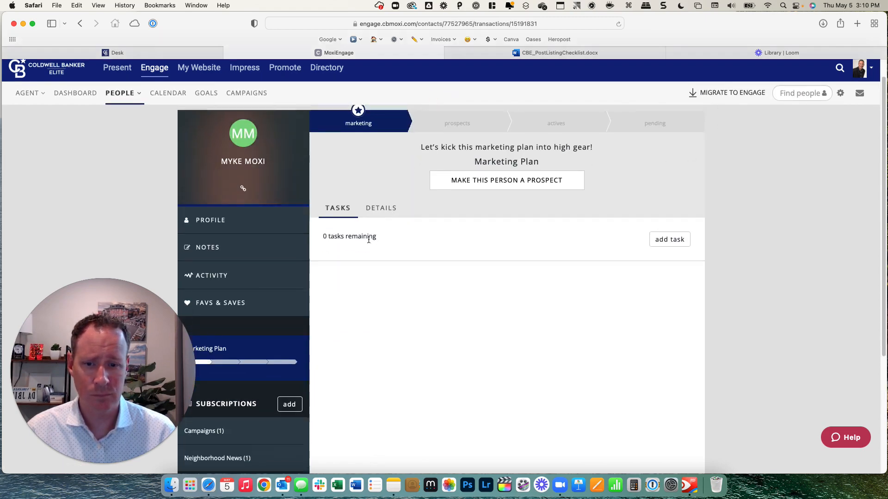
{"action": "scroll", "scroll_direction": "down", "scroll_amount": 3}
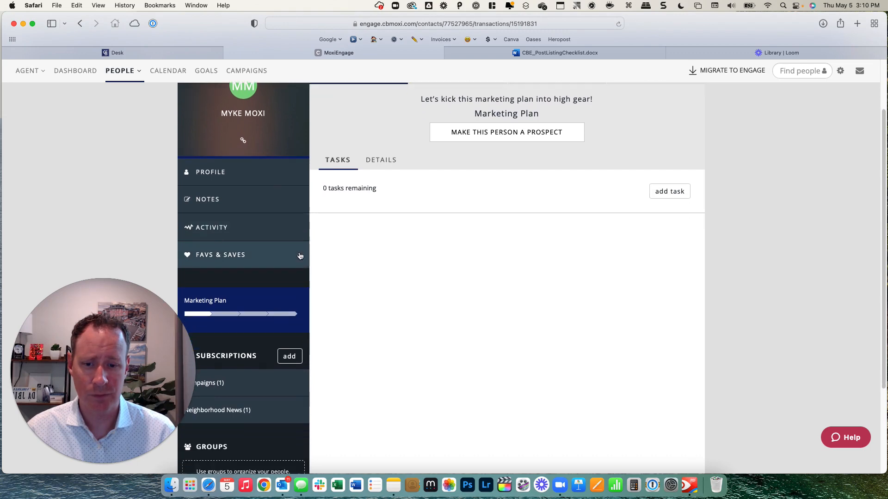
{"action": "scroll", "scroll_direction": "down", "scroll_amount": 3}
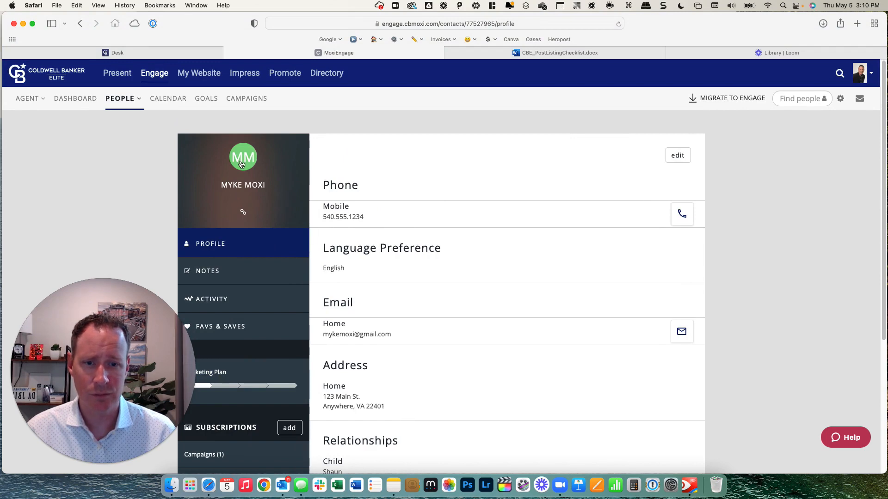
{"action": "mouse_move", "coordinate": [242, 213]}
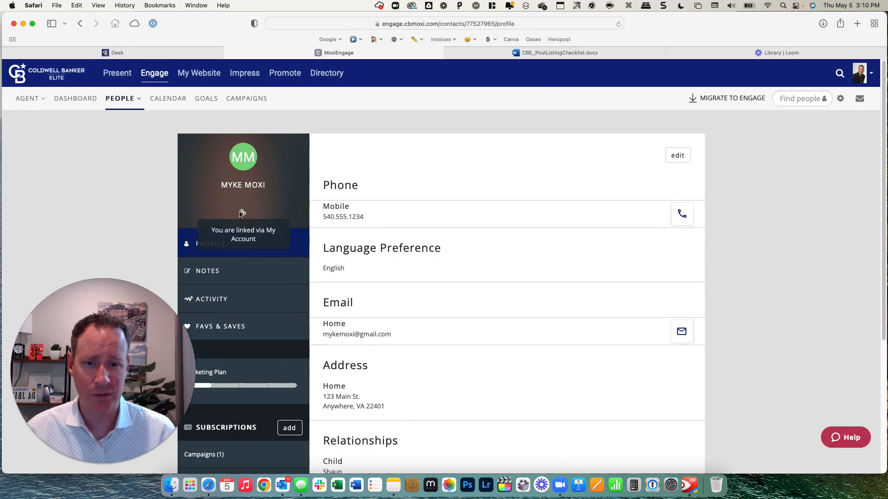
{"action": "mouse_move", "coordinate": [251, 185]}
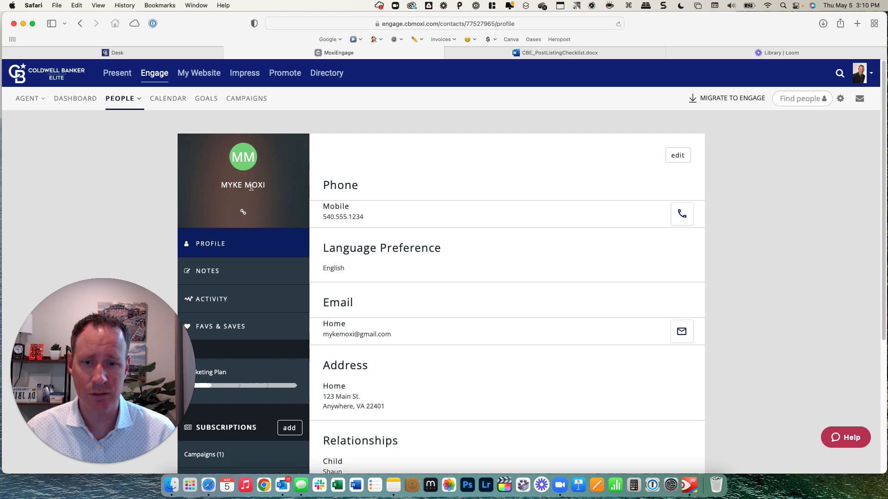
{"action": "left_click", "coordinate": [802, 99]}
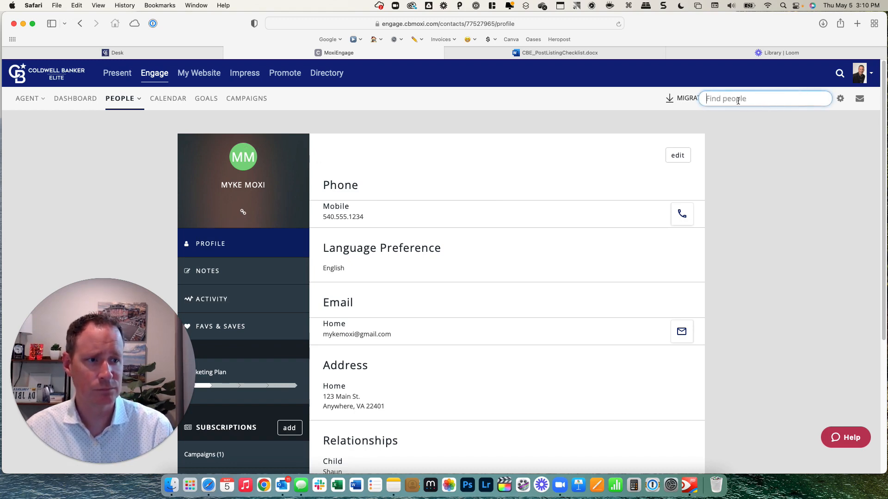
{"action": "type", "text": "Adam par"}
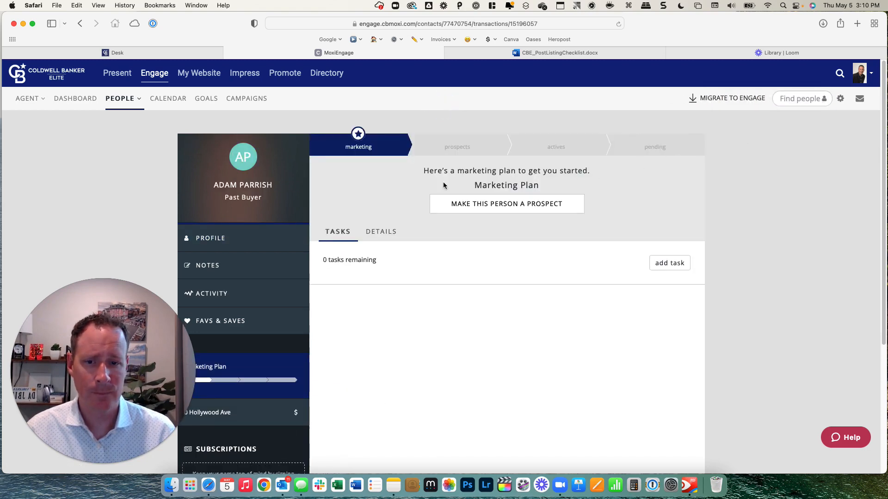
{"action": "mouse_move", "coordinate": [436, 161]}
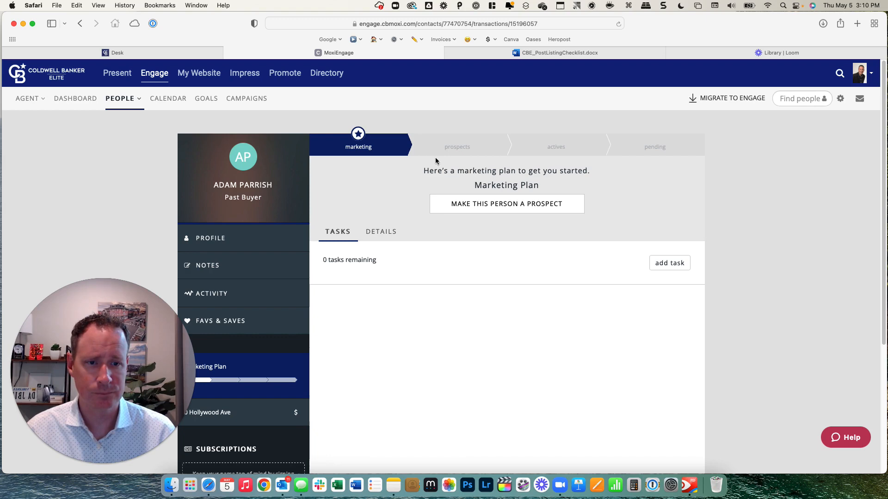
{"action": "mouse_move", "coordinate": [551, 148]}
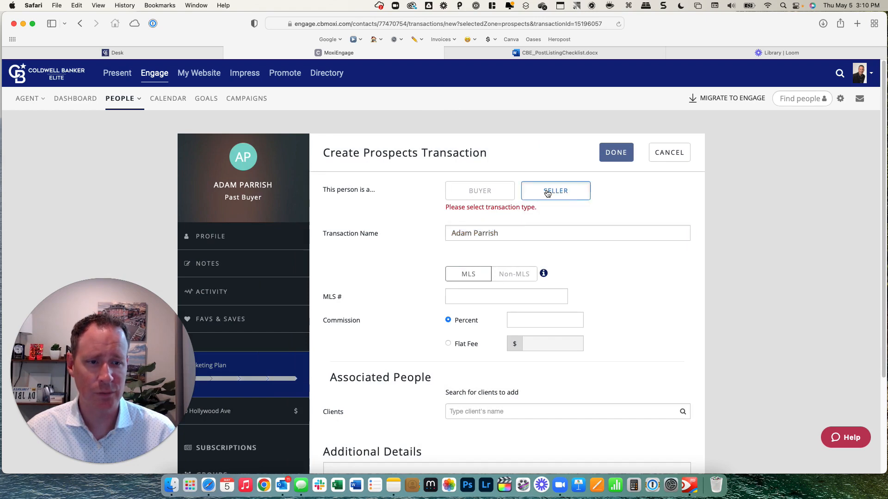
{"action": "left_click", "coordinate": [556, 190]}
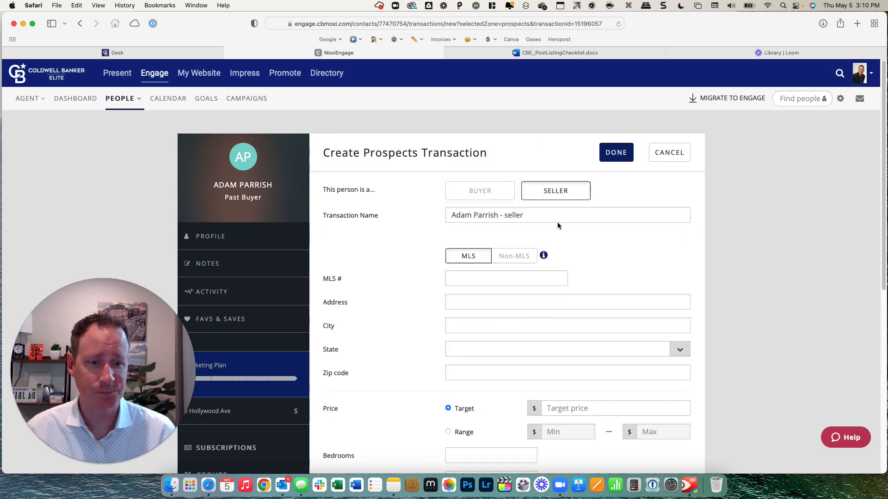
{"action": "left_click", "coordinate": [616, 152]}
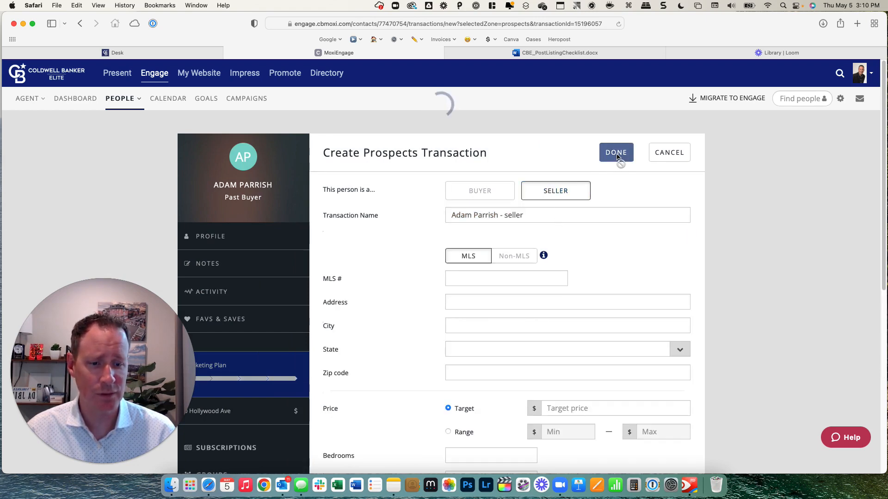
{"action": "left_click", "coordinate": [616, 152]}
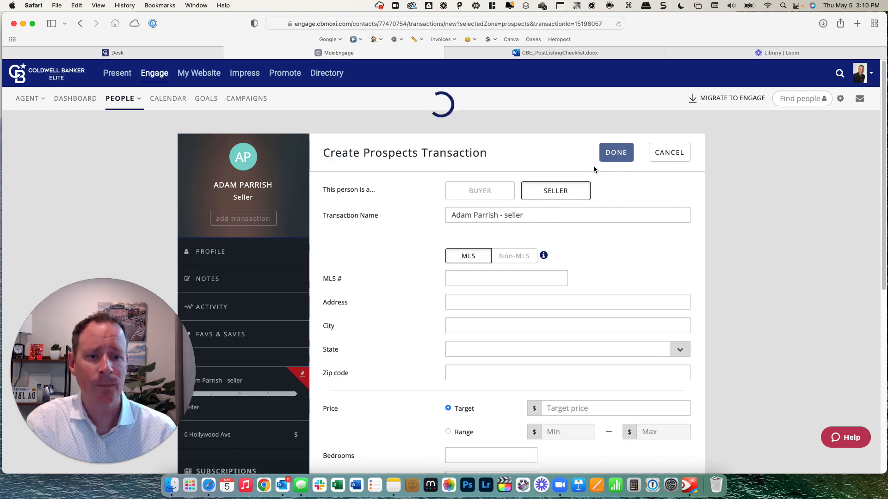
{"action": "left_click", "coordinate": [616, 152]}
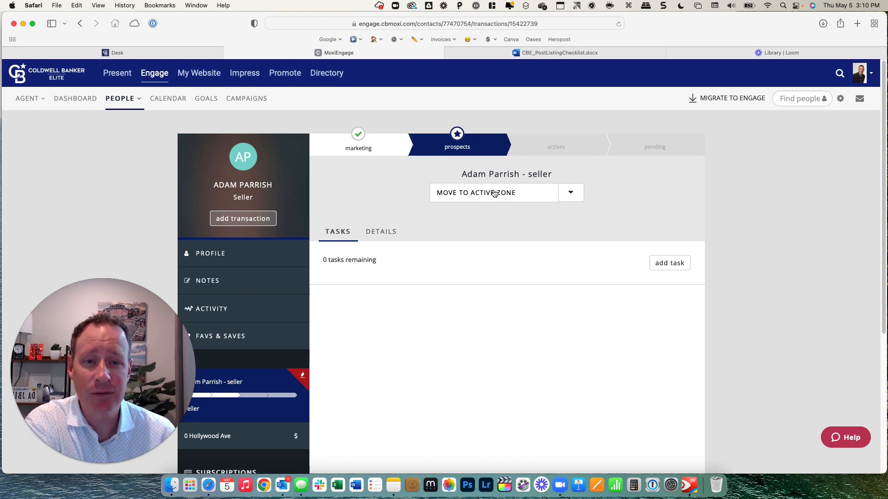
{"action": "left_click", "coordinate": [493, 193]}
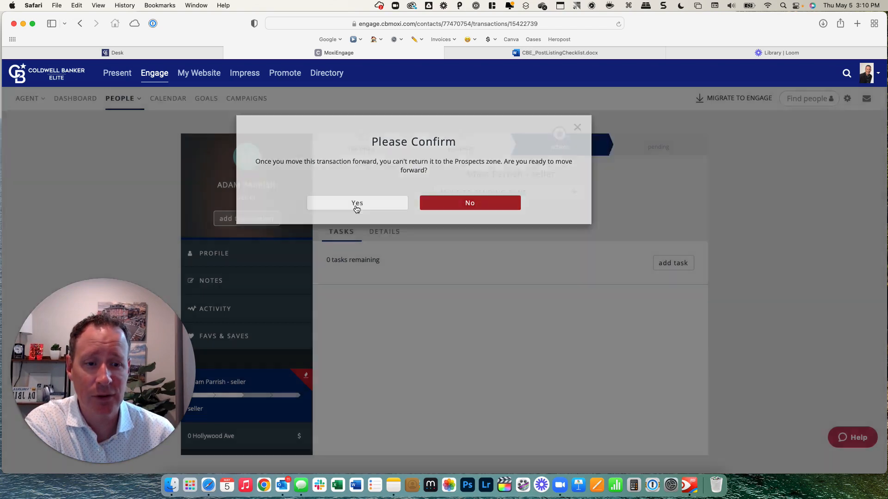
{"action": "left_click", "coordinate": [356, 203]}
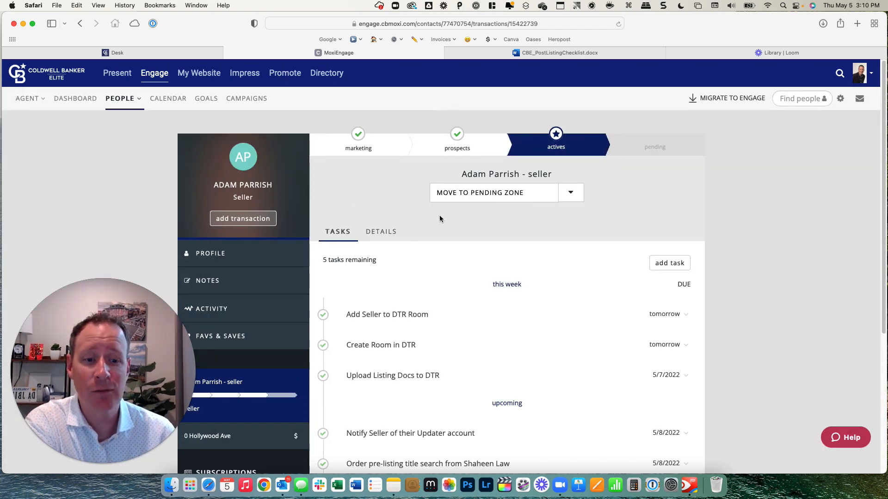
{"action": "mouse_move", "coordinate": [542, 321]}
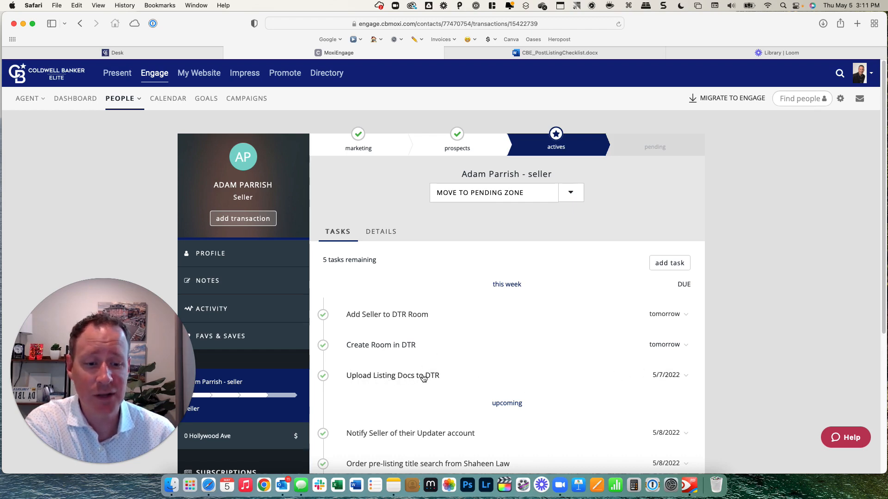
{"action": "mouse_move", "coordinate": [105, 113]}
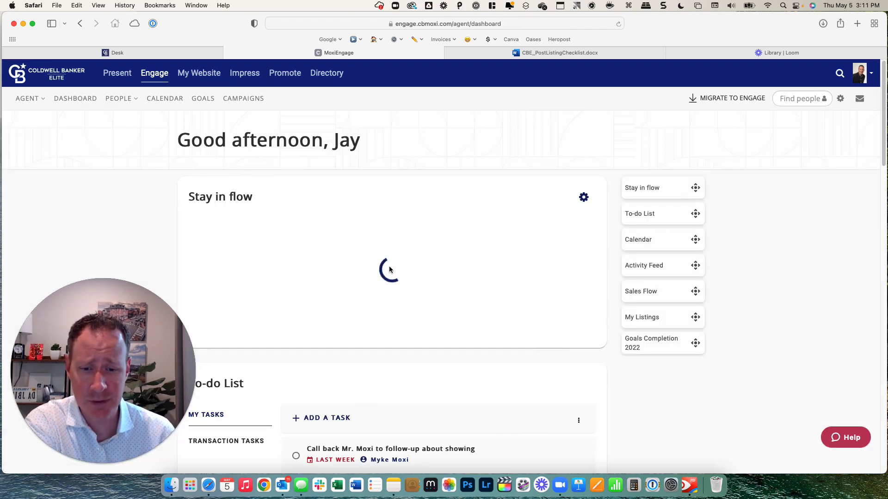
Step: Switch the dashboard To-do List to Transaction Tasks and hover a task's Mark complete circle
{"action": "scroll", "scroll_direction": "down", "scroll_amount": 3}
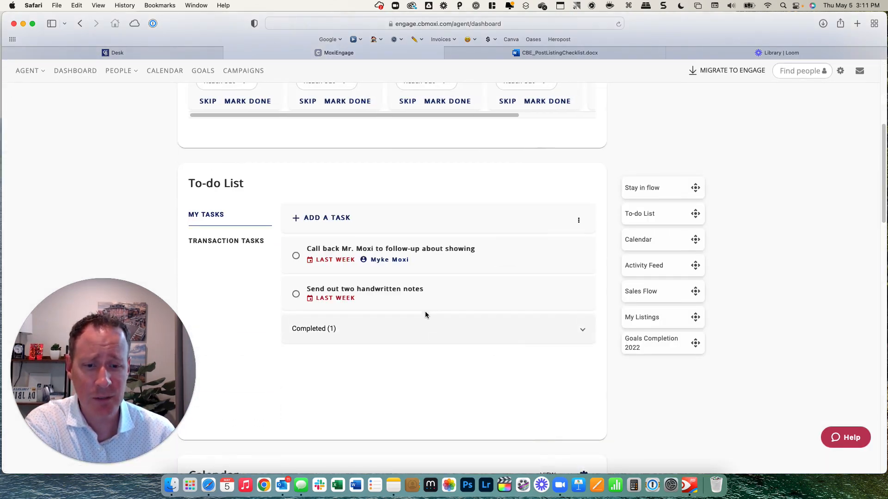
{"action": "left_click", "coordinate": [226, 241]}
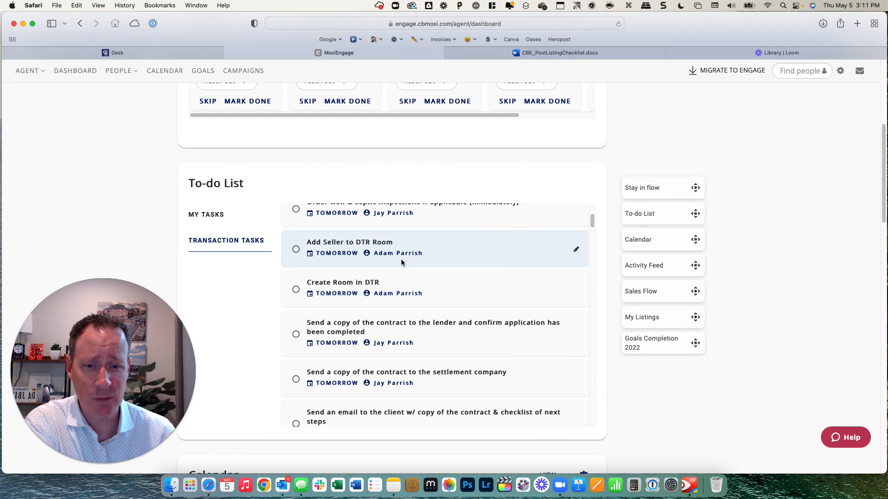
{"action": "mouse_move", "coordinate": [389, 263]}
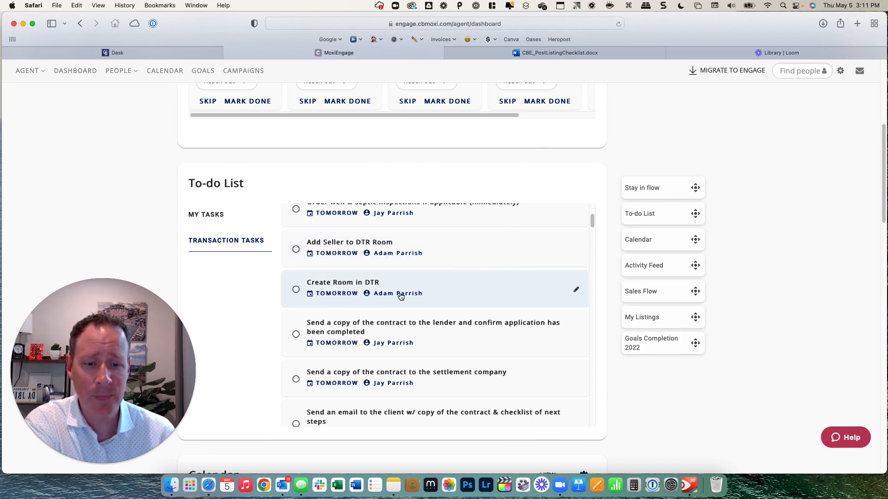
{"action": "mouse_move", "coordinate": [295, 250]}
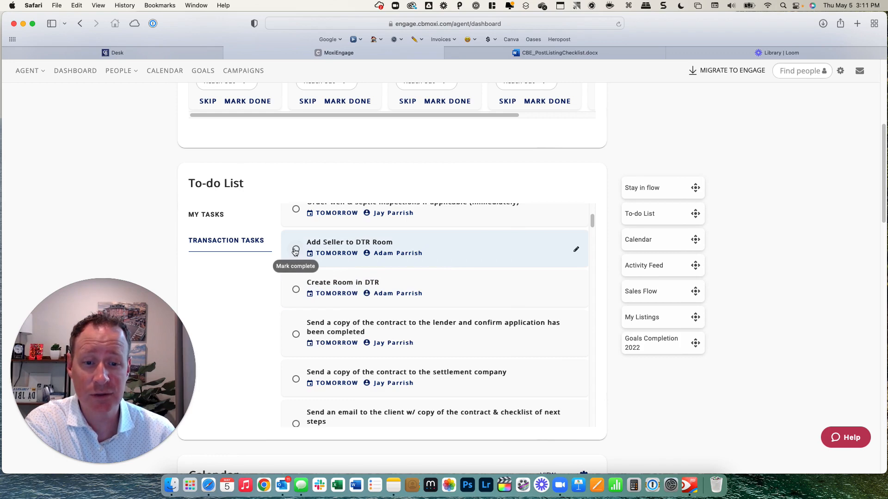
{"action": "left_click", "coordinate": [295, 251]}
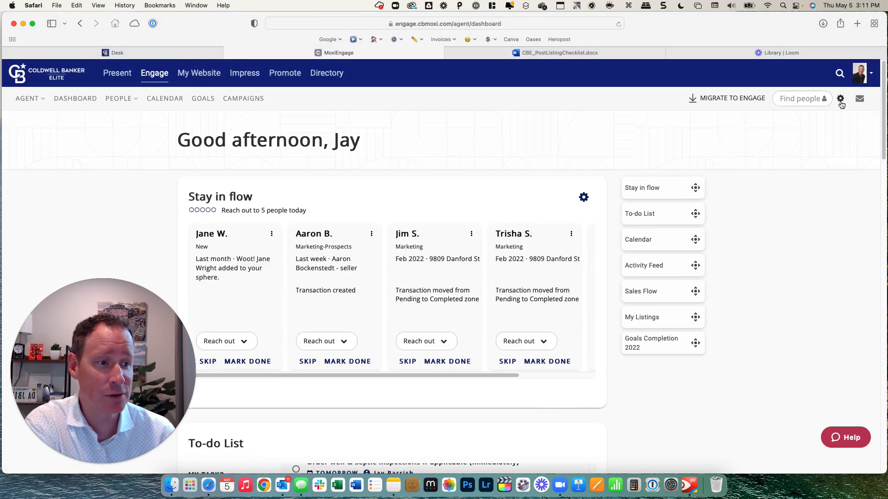
Step: Open Preferences > Task Manager, view Leads, then return to Task Manager
{"action": "left_click", "coordinate": [839, 98]}
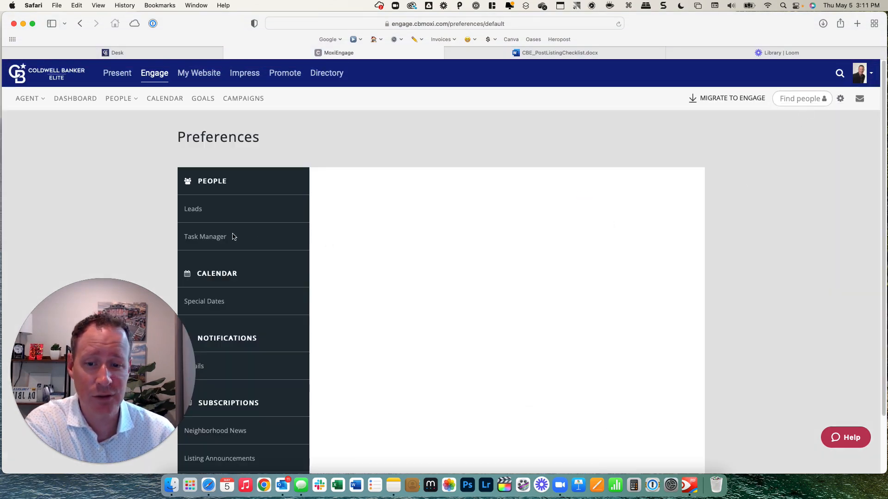
{"action": "left_click", "coordinate": [205, 236]}
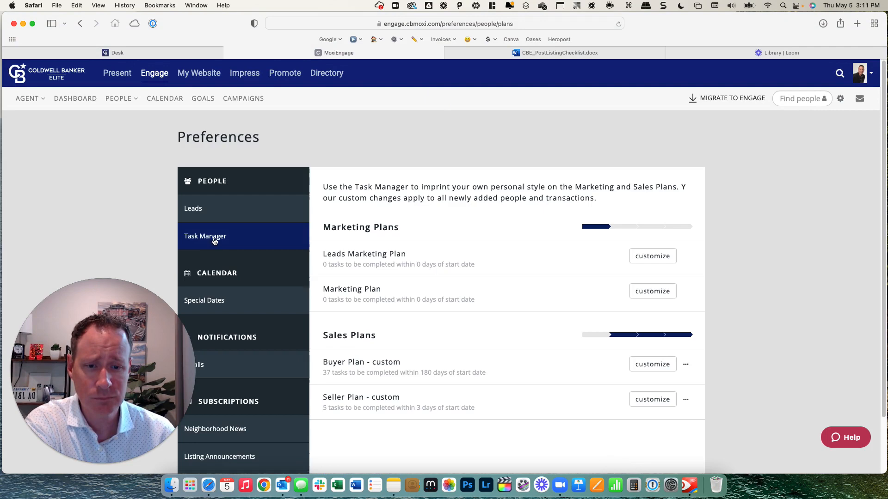
{"action": "left_click", "coordinate": [193, 208]}
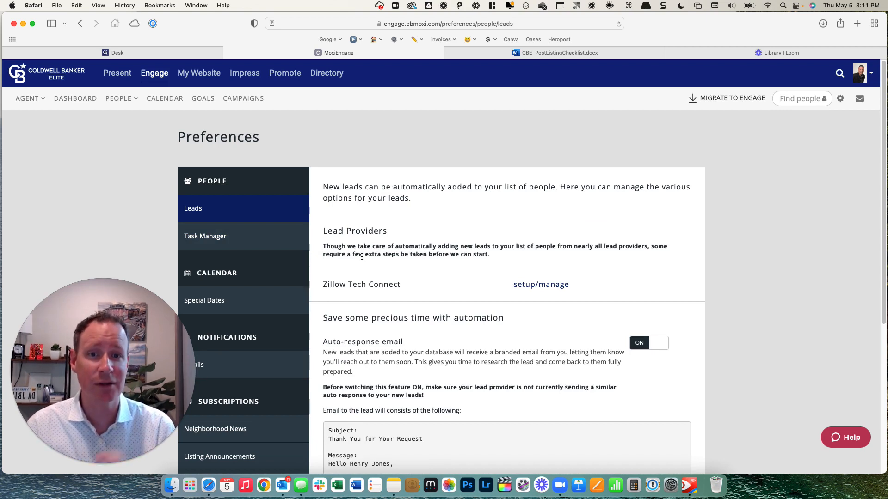
{"action": "mouse_move", "coordinate": [349, 275]}
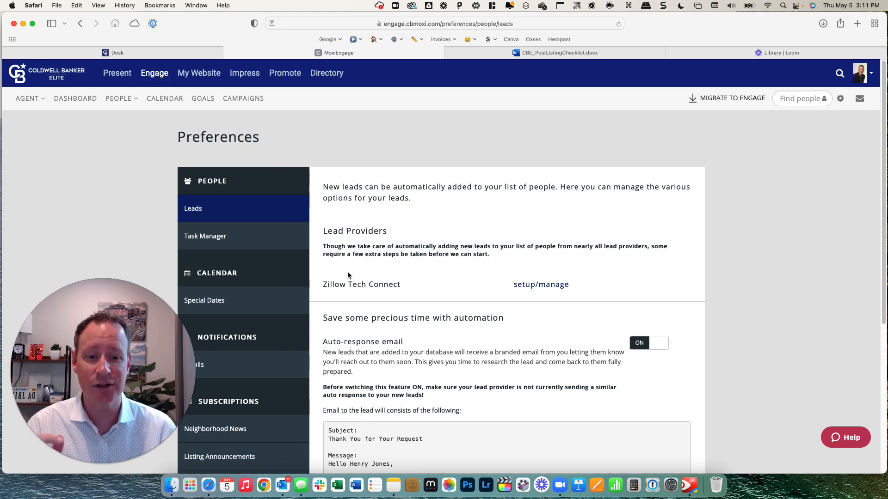
{"action": "left_click", "coordinate": [205, 236]}
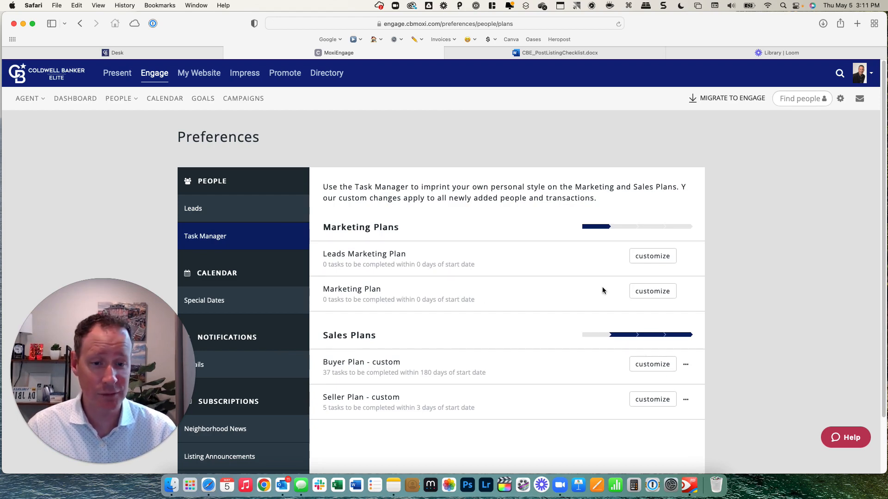
{"action": "left_click", "coordinate": [652, 256]}
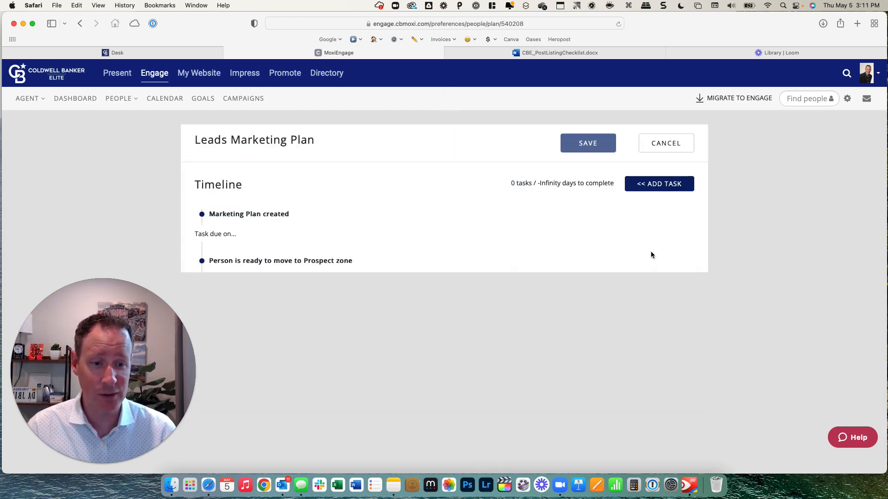
{"action": "mouse_move", "coordinate": [654, 148]}
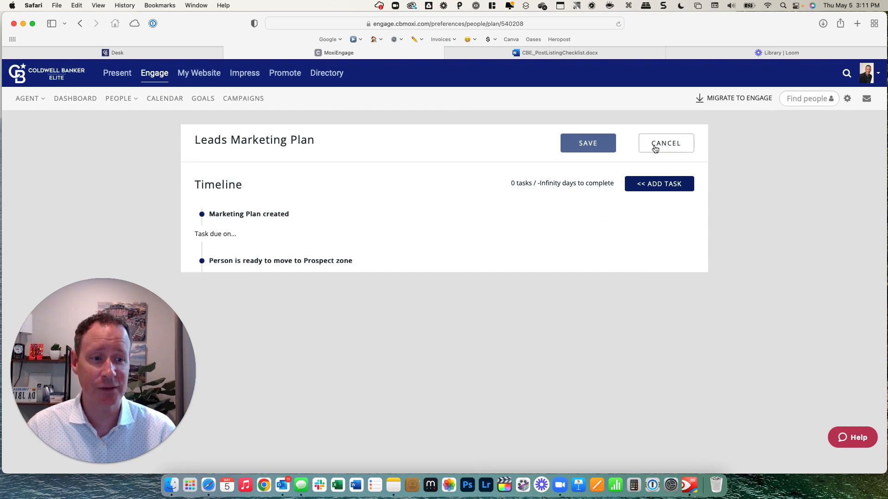
{"action": "left_click", "coordinate": [666, 143]}
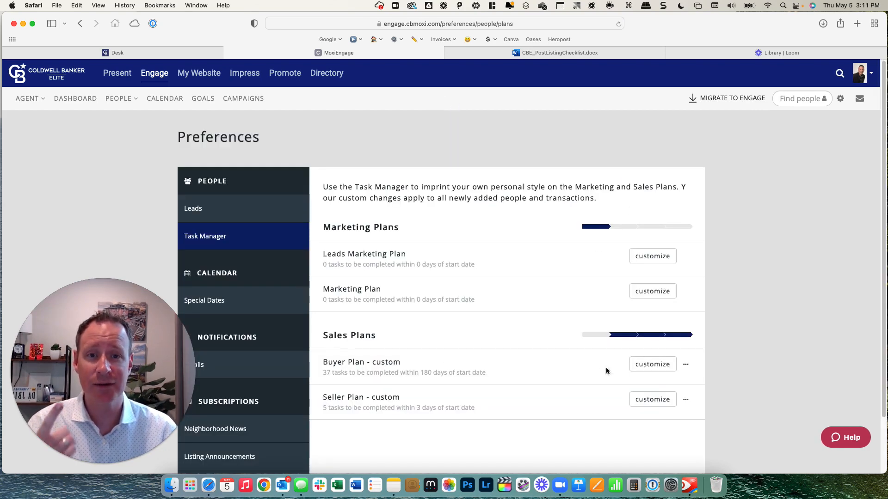
{"action": "mouse_move", "coordinate": [381, 410]}
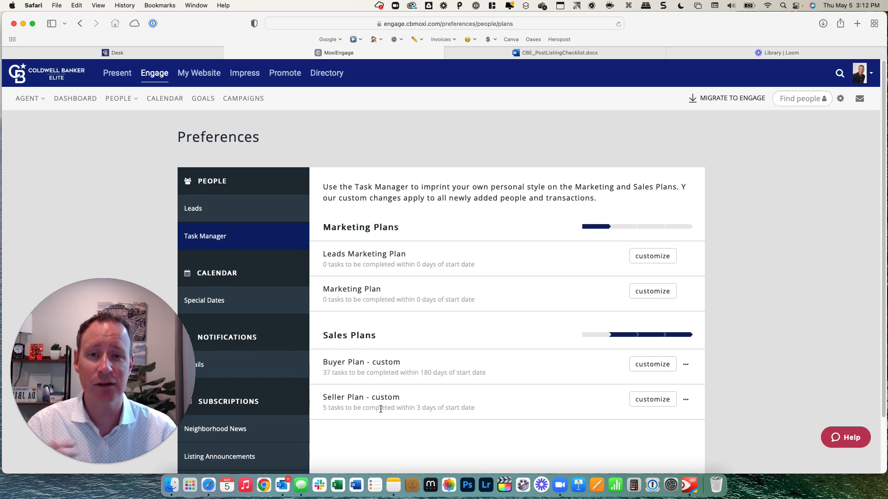